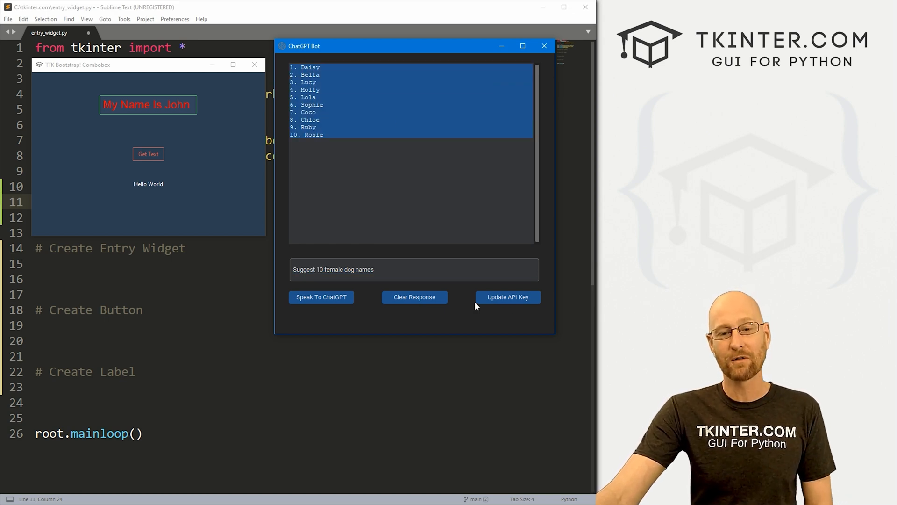
Toggle the API key field on and off, select the prompt text, and close the ChatGPT Bot window.
click(506, 296)
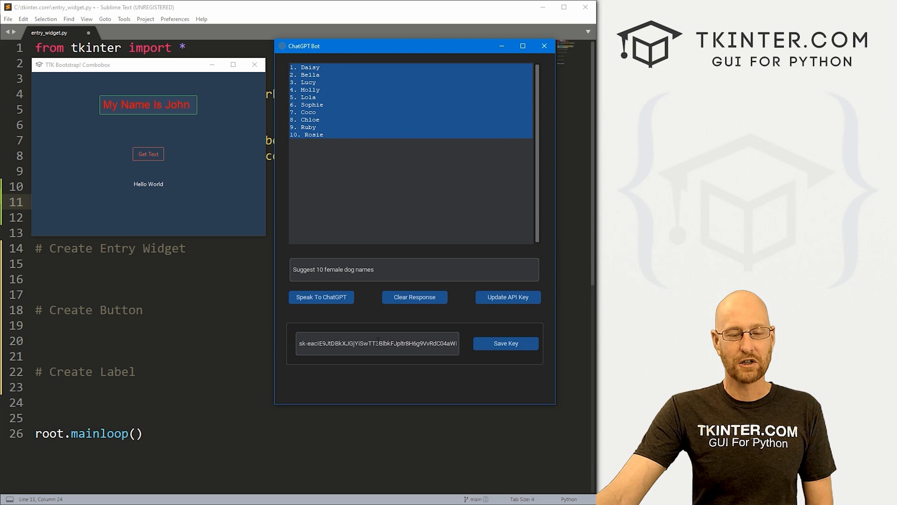
click(507, 297)
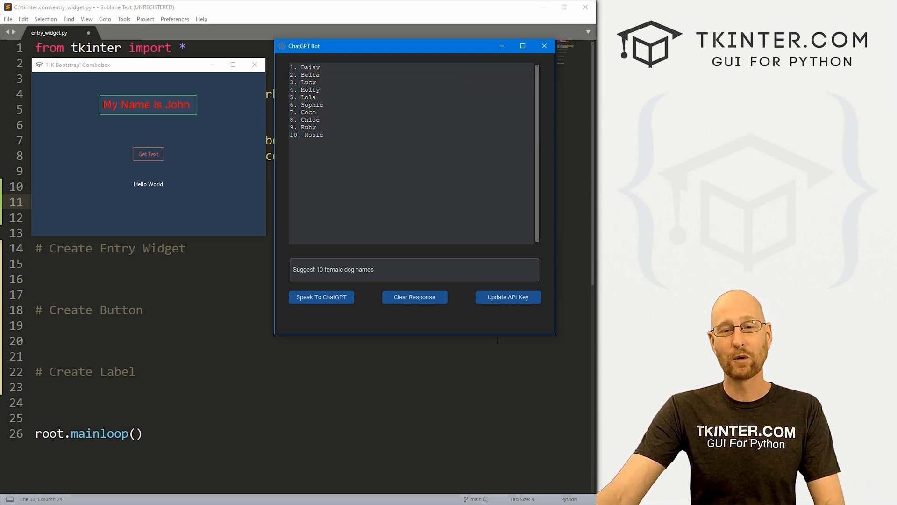
triple_click(333, 269)
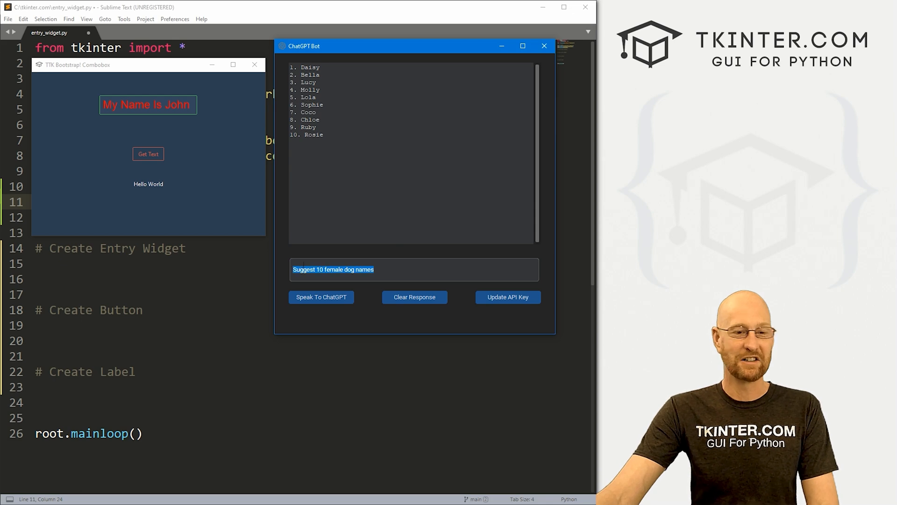
click(383, 269)
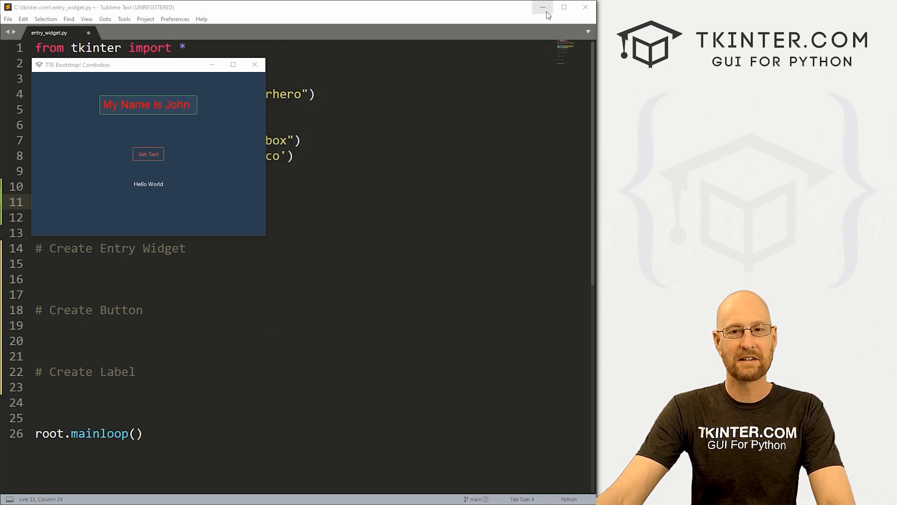
Minimize the editor, apply coupon CHATGPT to cut membership to $49, and go to the members tab.
click(542, 6)
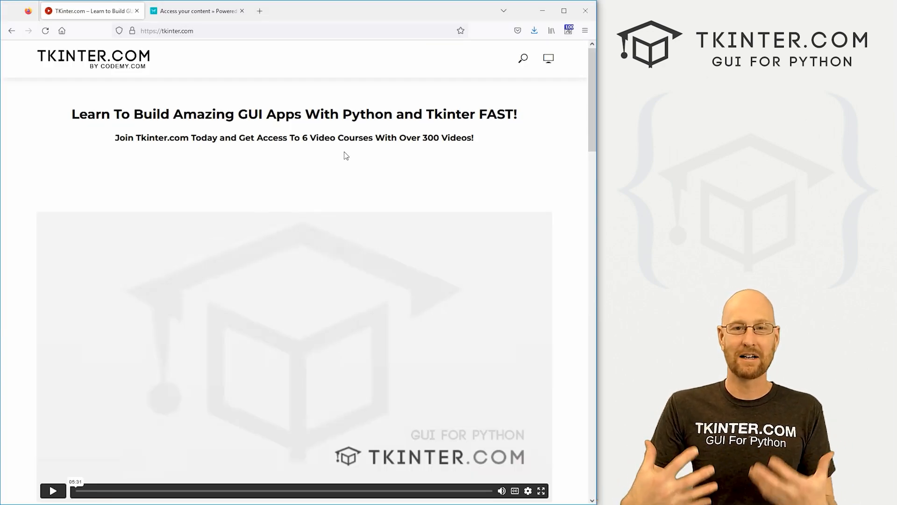
scroll(down, 3)
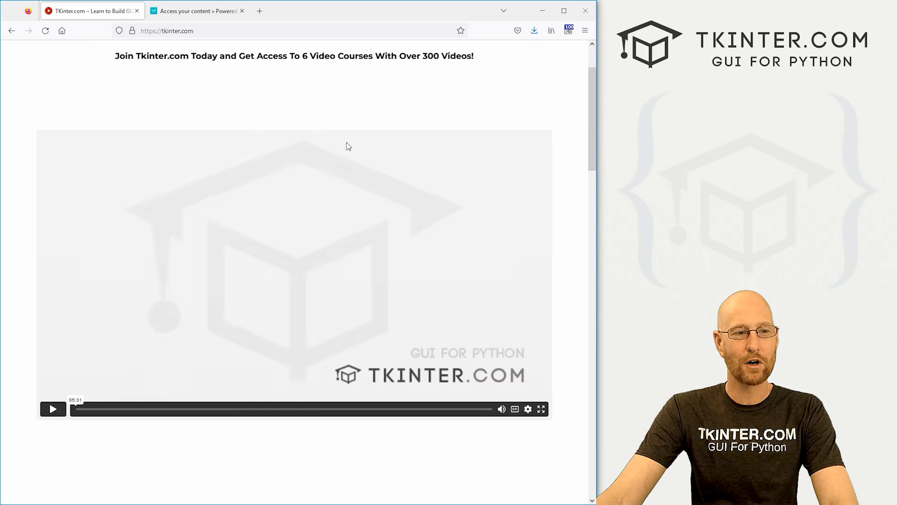
scroll(down, 3)
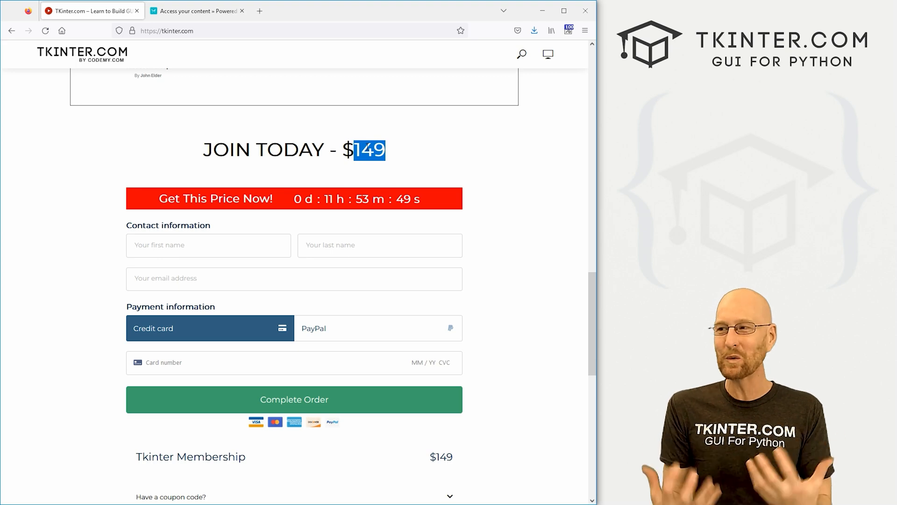
mouse_move(410, 142)
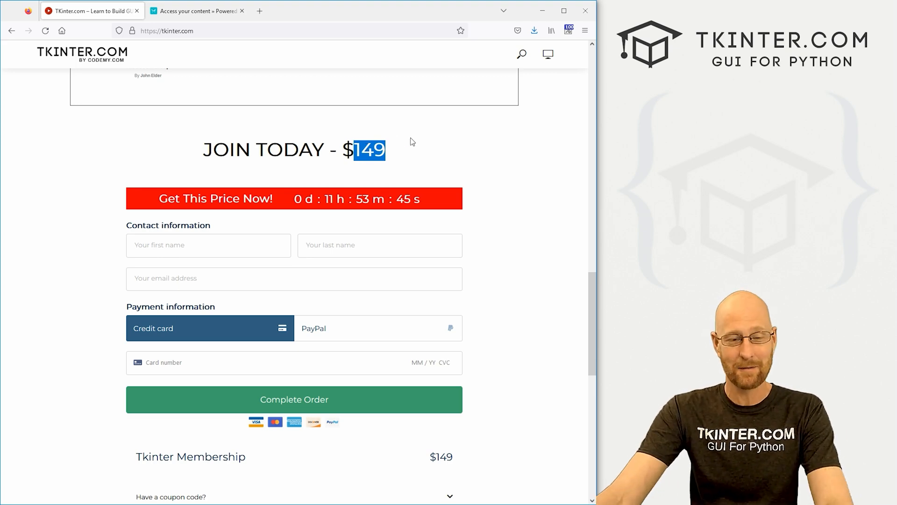
scroll(down, 3)
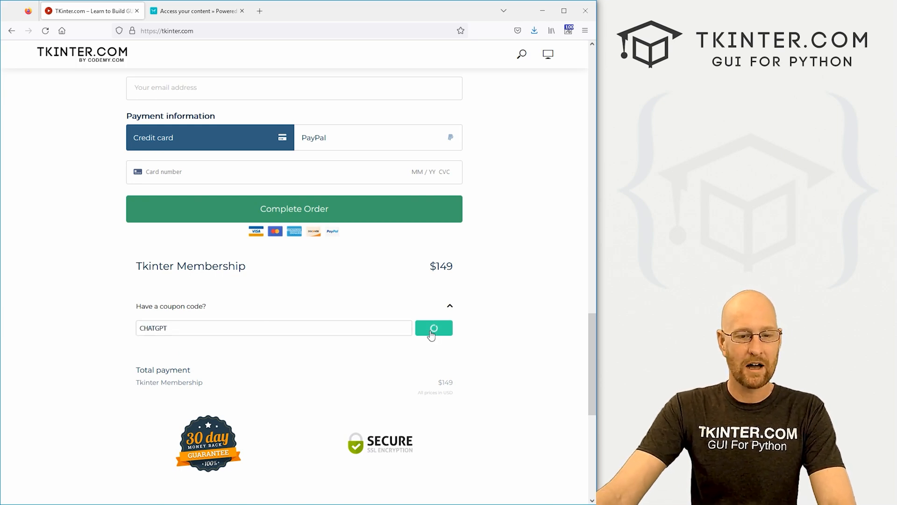
click(433, 327)
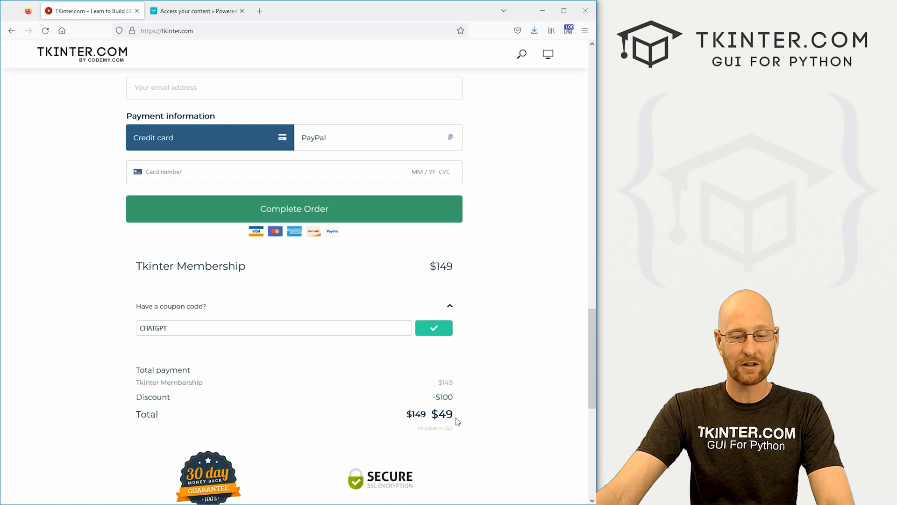
double_click(443, 415)
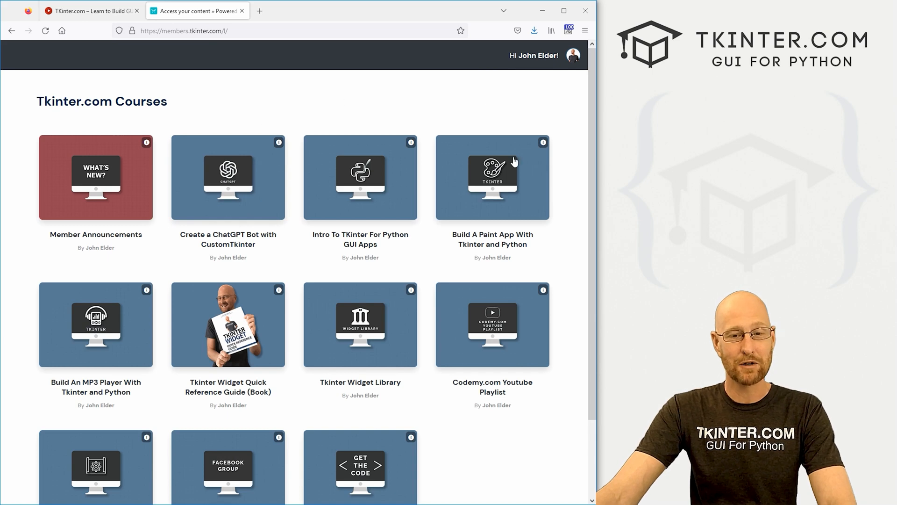
Open the ChatGPT Bot course in a new tab, then view the Widget Library's Button Widget page.
click(227, 177)
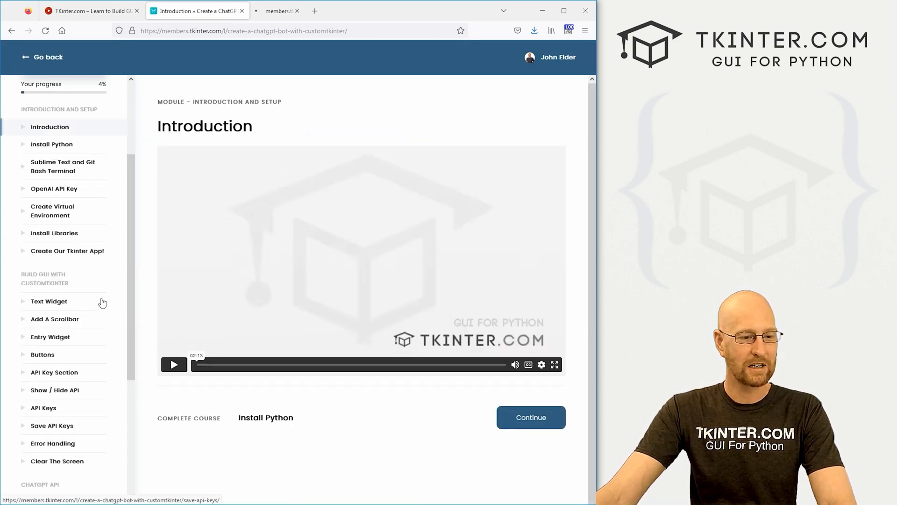
click(42, 57)
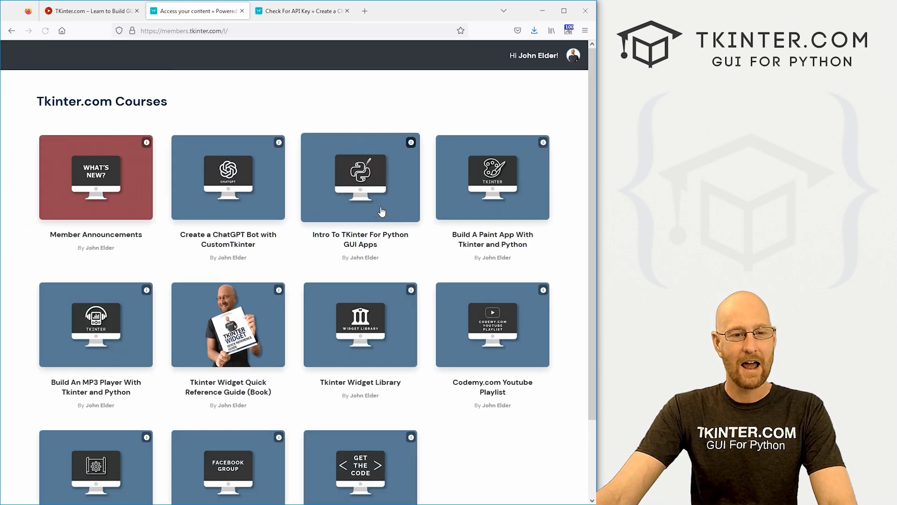
mouse_move(482, 236)
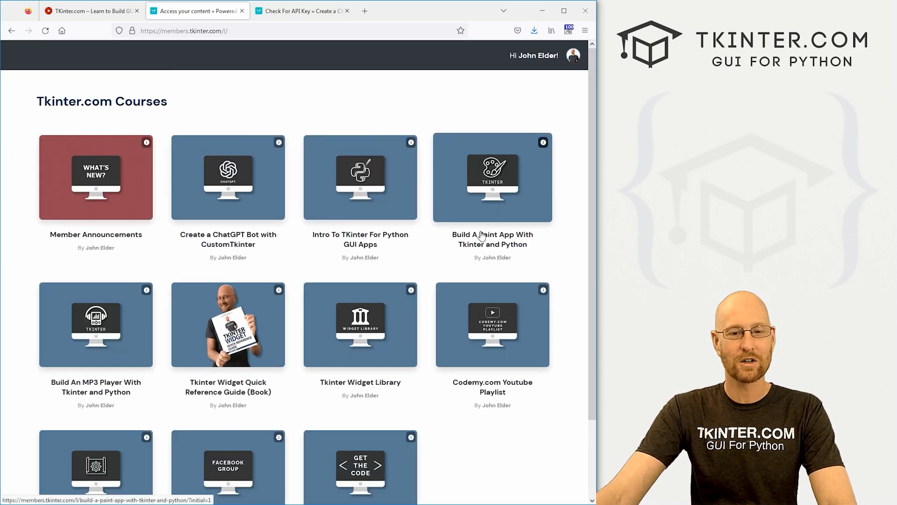
mouse_move(78, 354)
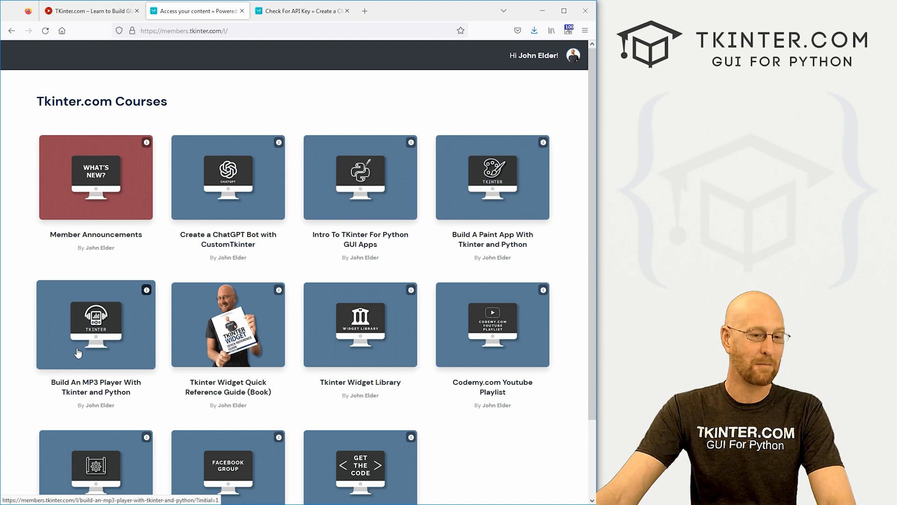
mouse_move(369, 351)
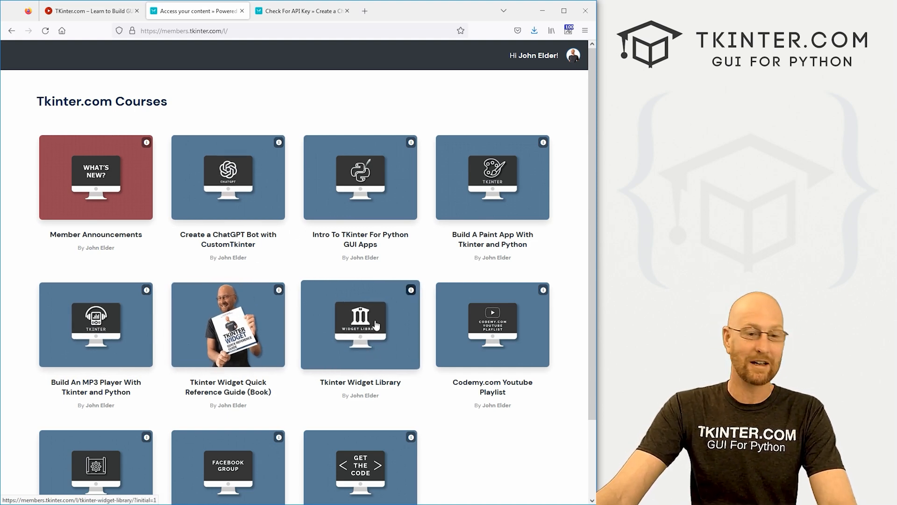
click(360, 325)
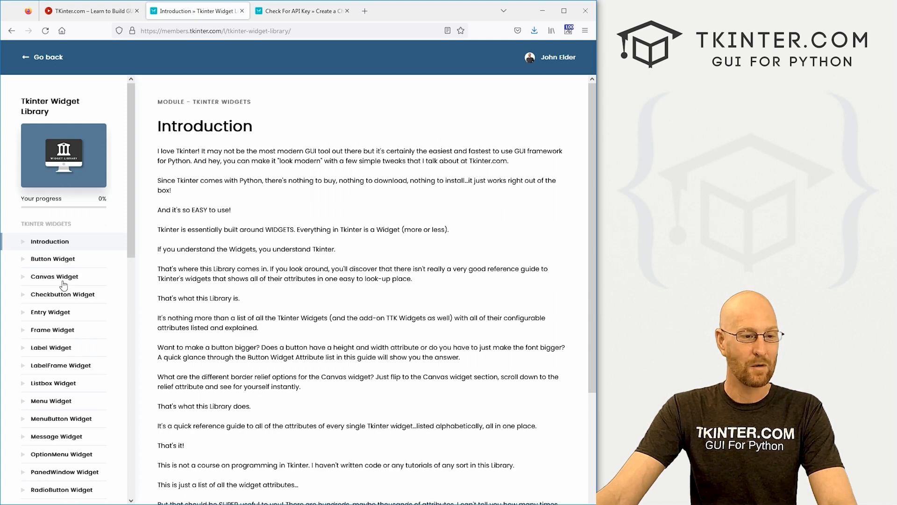
click(52, 258)
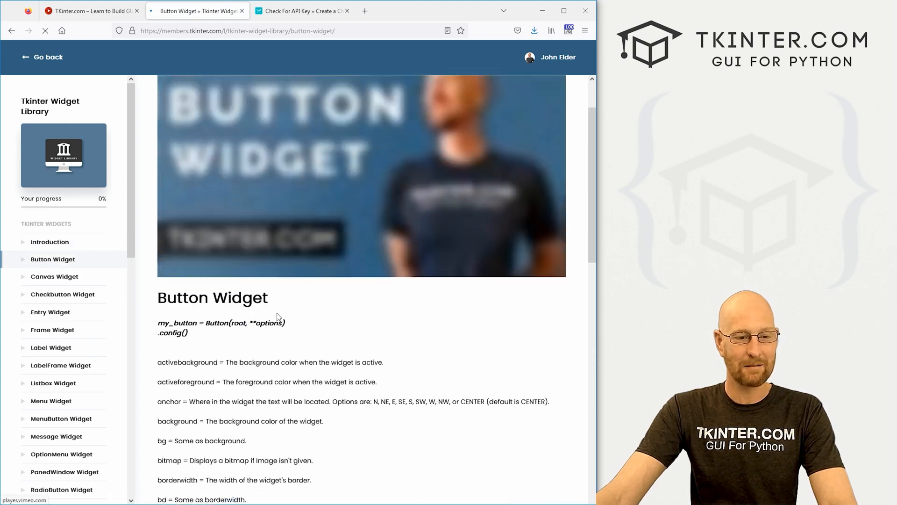
click(42, 57)
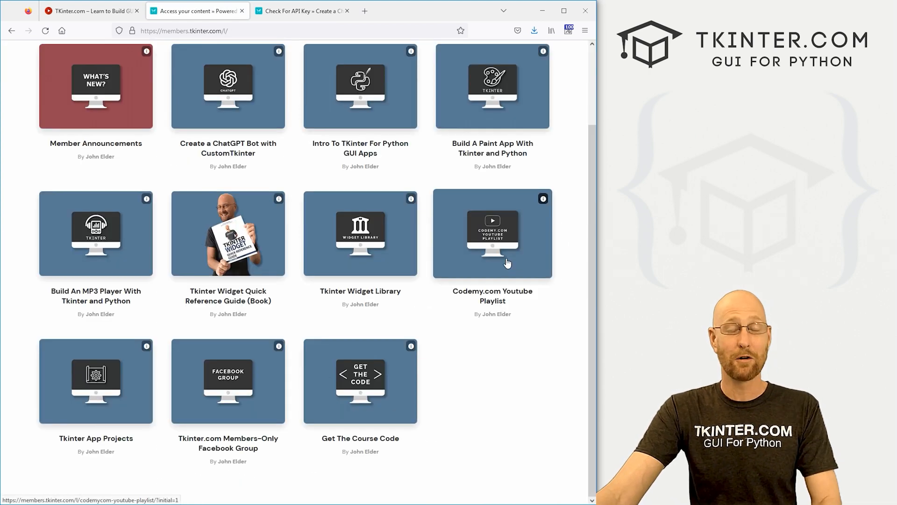
mouse_move(535, 278)
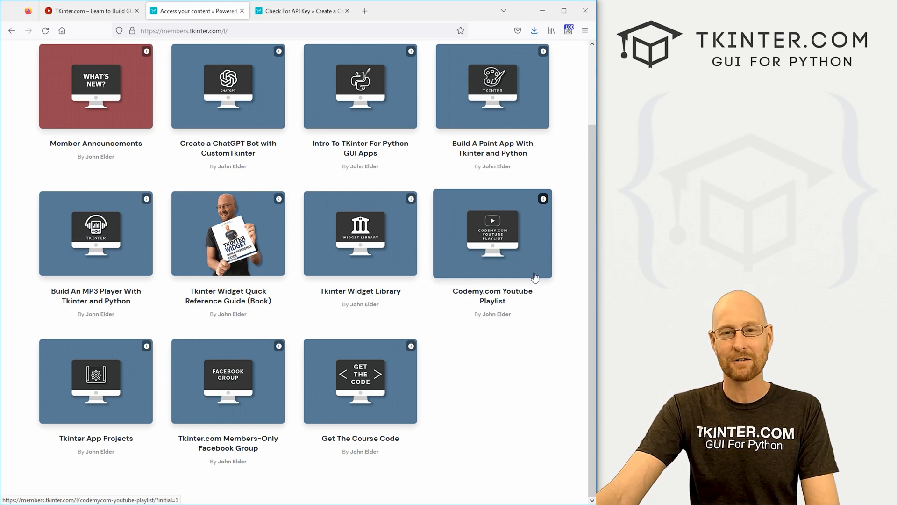
mouse_move(95, 381)
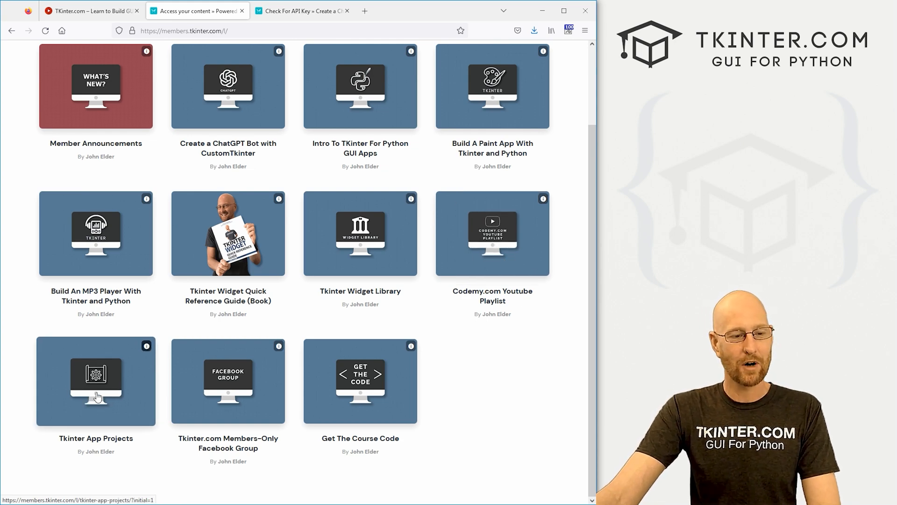
Visit the Tkinter App Projects course and return to the members' course list.
click(95, 381)
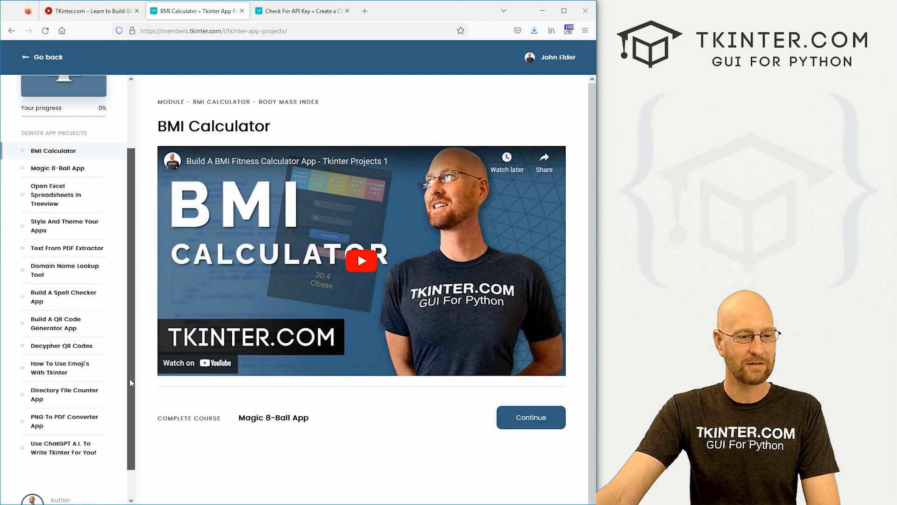
click(43, 57)
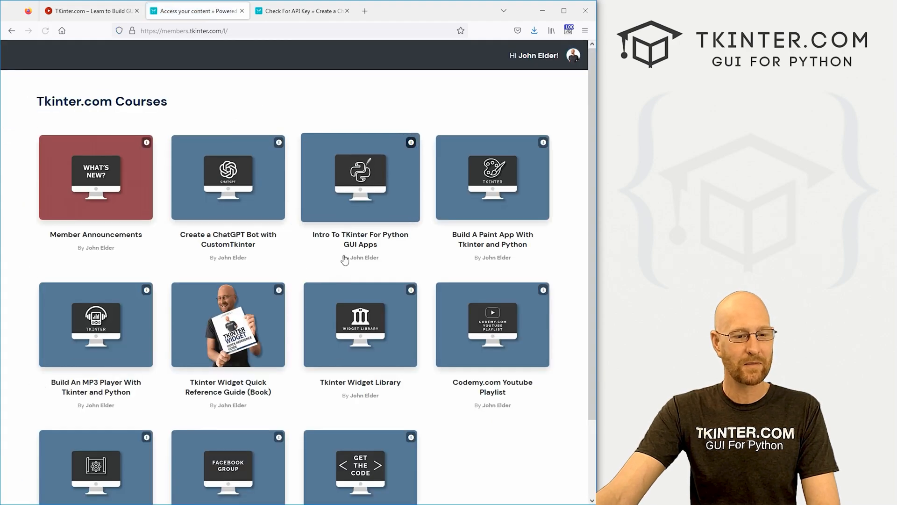
scroll(down, 3)
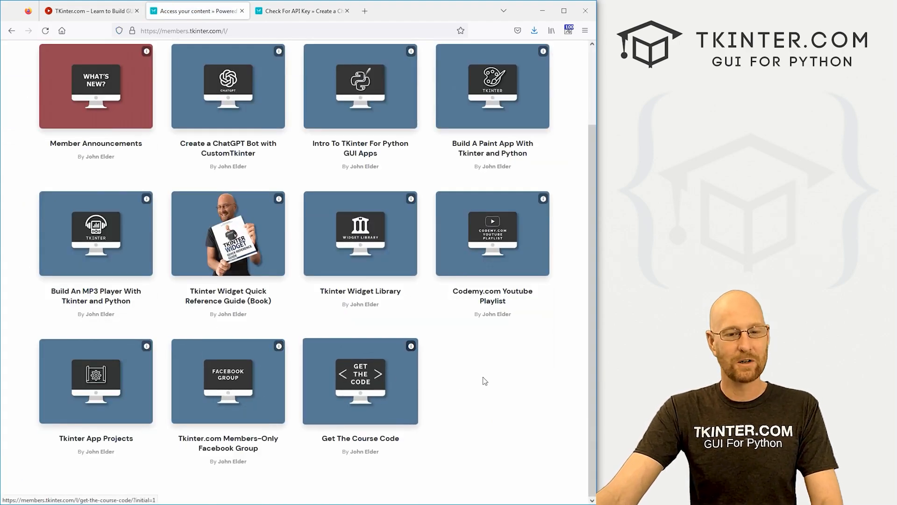
scroll(up, 3)
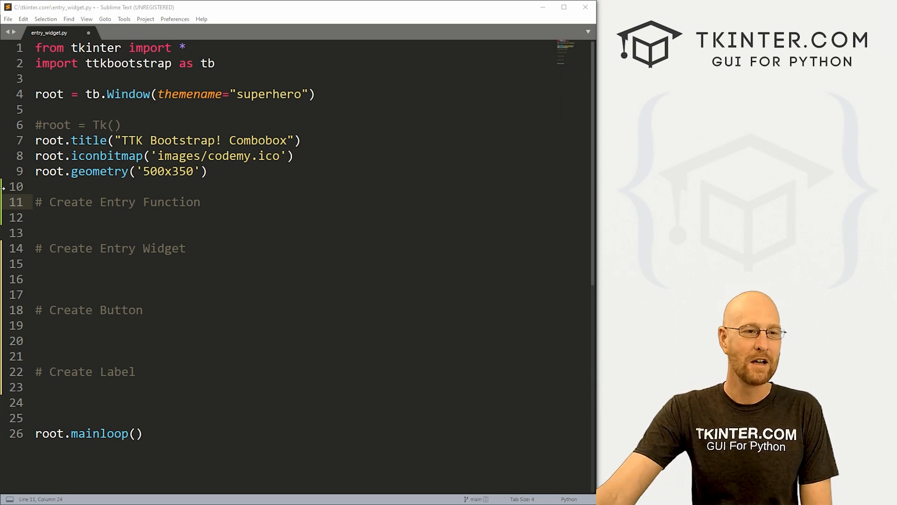
Place the caret on the line below the # Create Entry Widget comment.
key(ctrl+a)
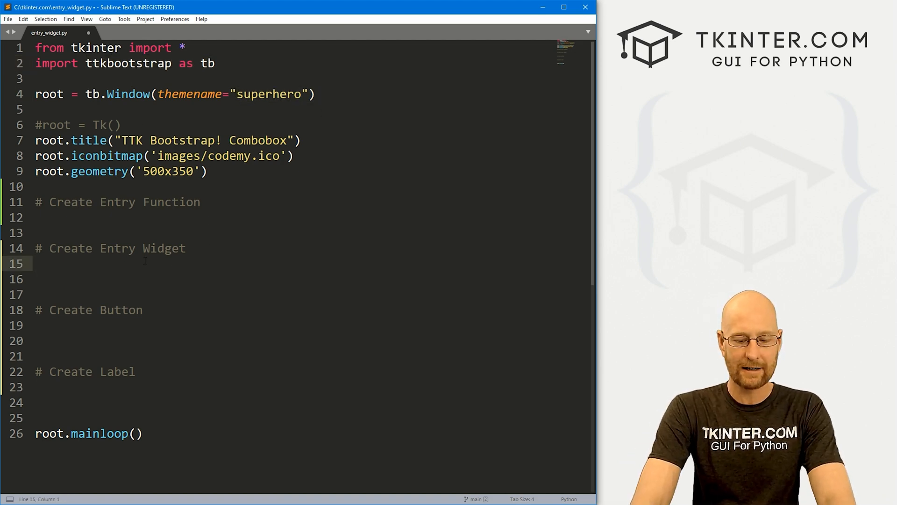
Write my_entry = tb.Entry(root) and my_entry.pack(pady=50).
text(my_entryu)
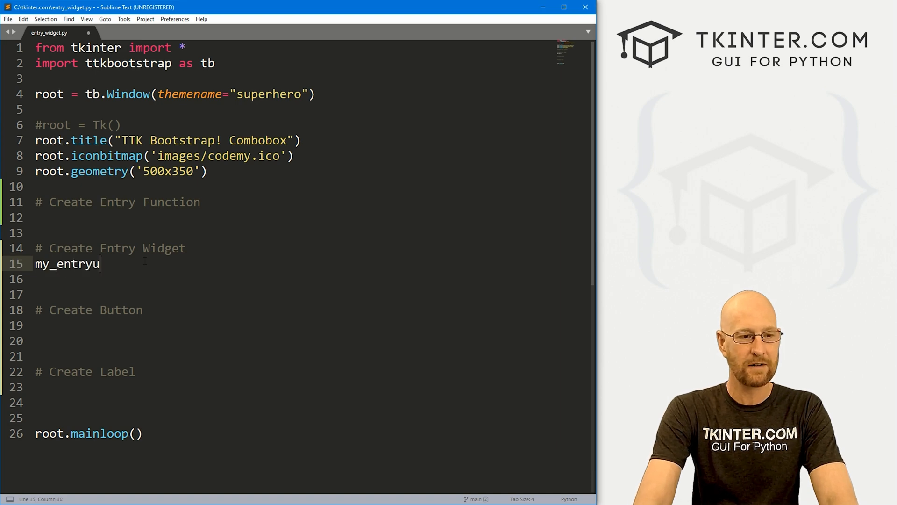
text(= tb.Entry()
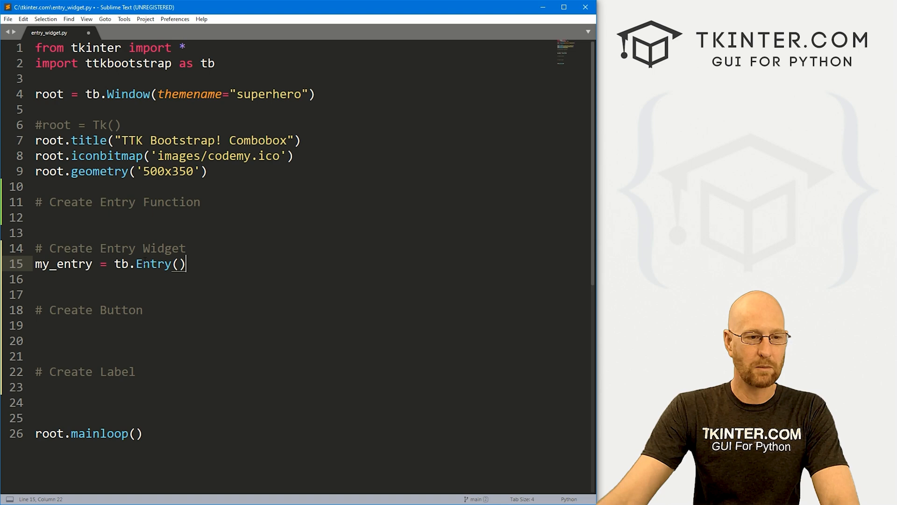
double_click(122, 264)
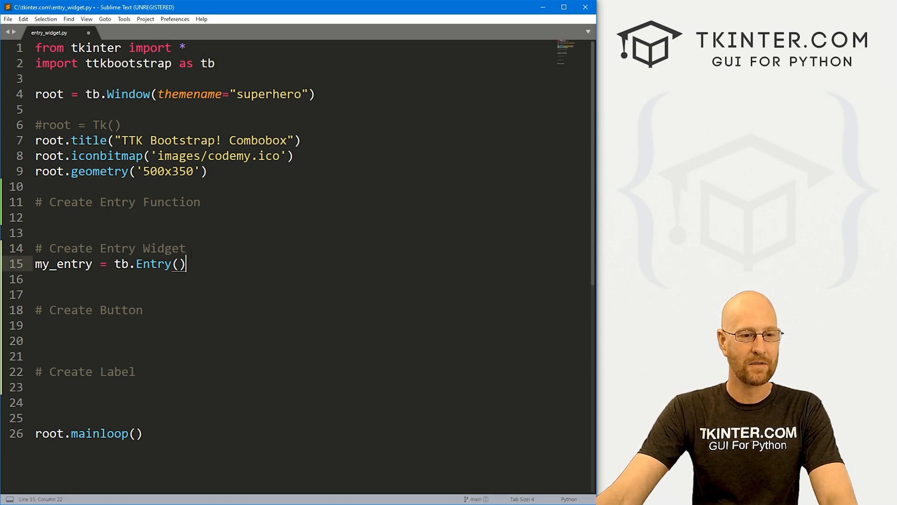
text(root,)
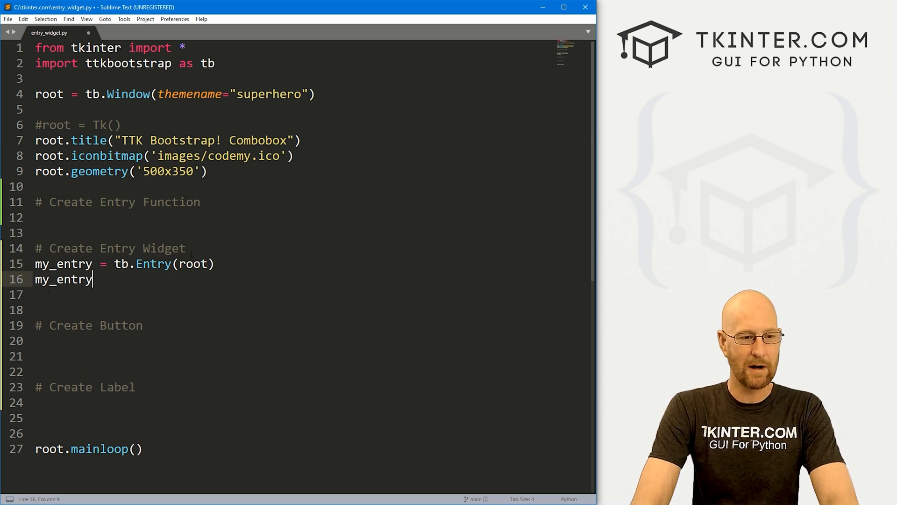
text(.pack())
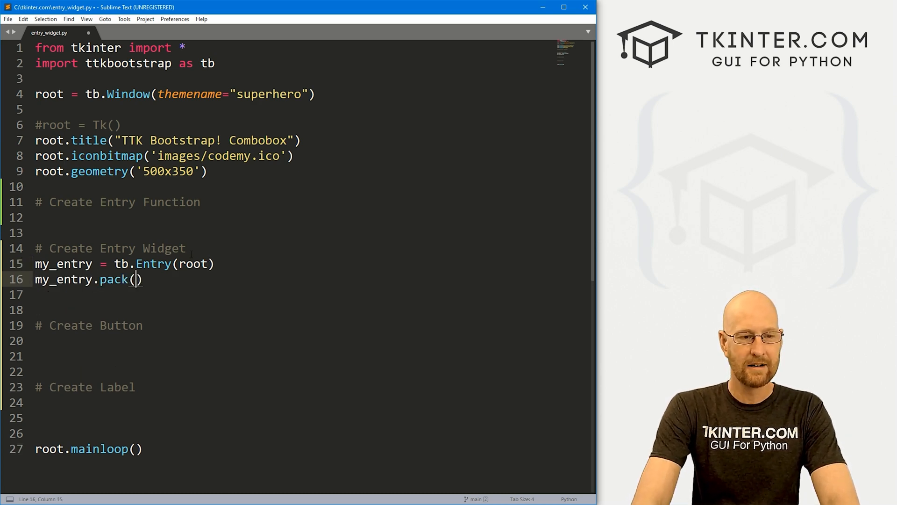
text(pady=50)
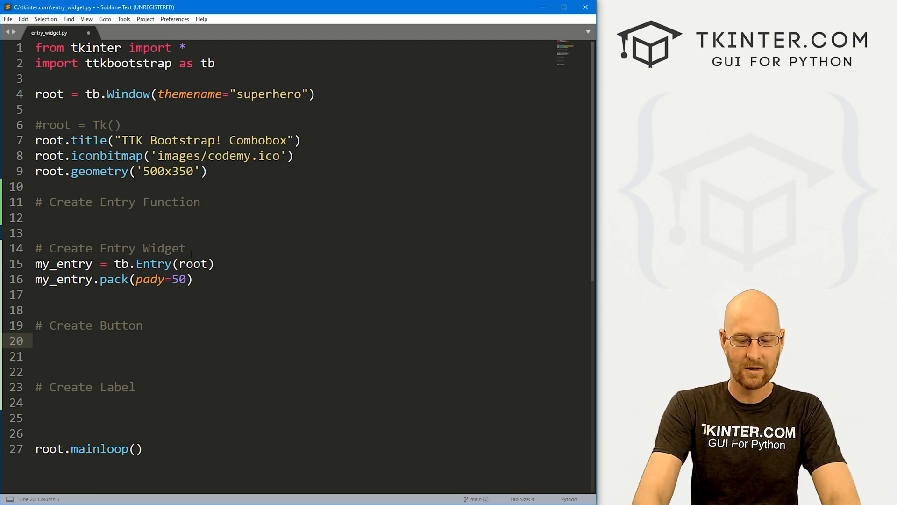
Write my_button = tb.Button(root, bootstyle="danger outline", text="Click Me".
text(my_button)
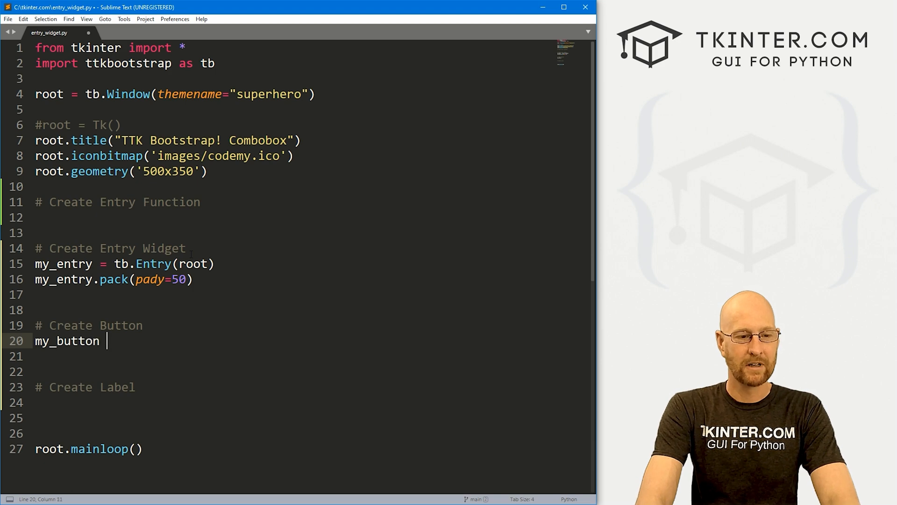
text(= tb.Button(root, bootstyle=")
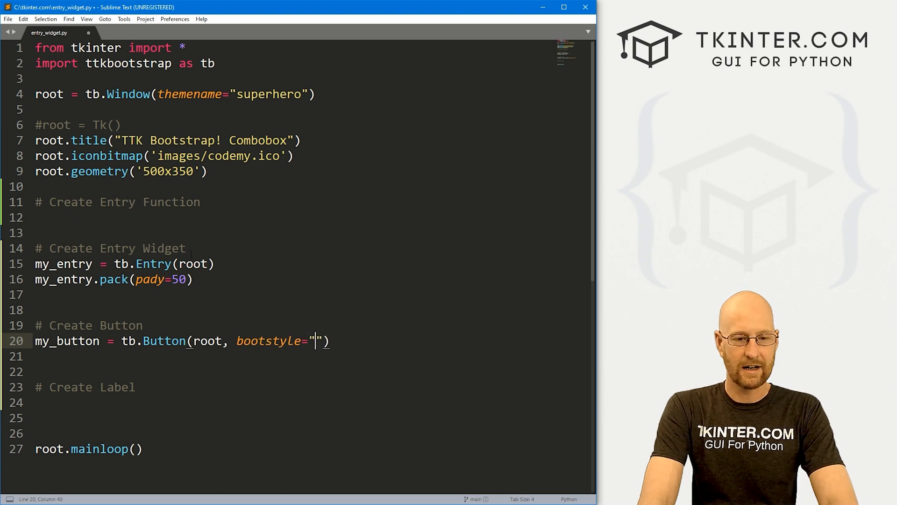
text(dane)
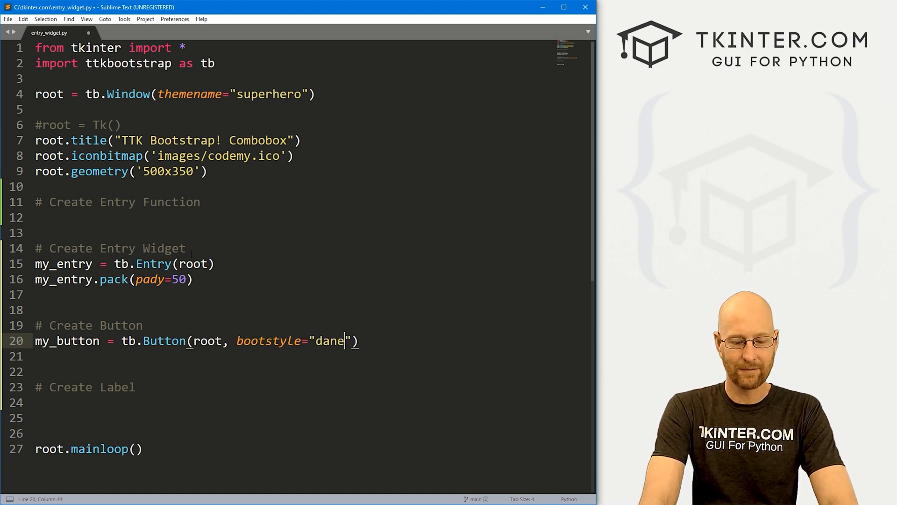
text(ger)
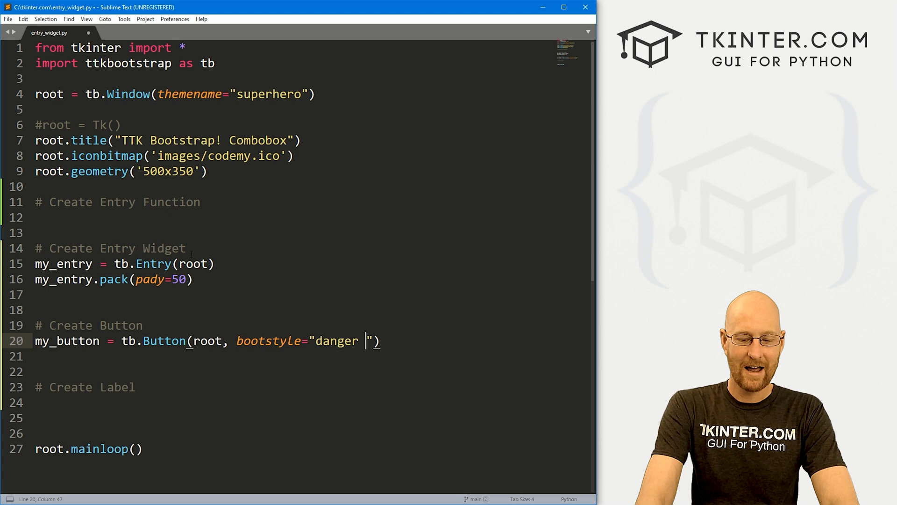
text(outline)
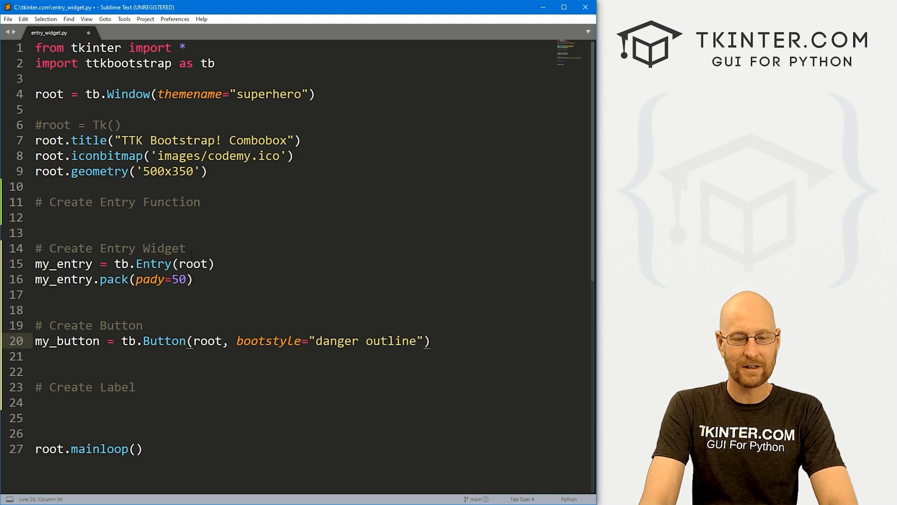
text(, text)
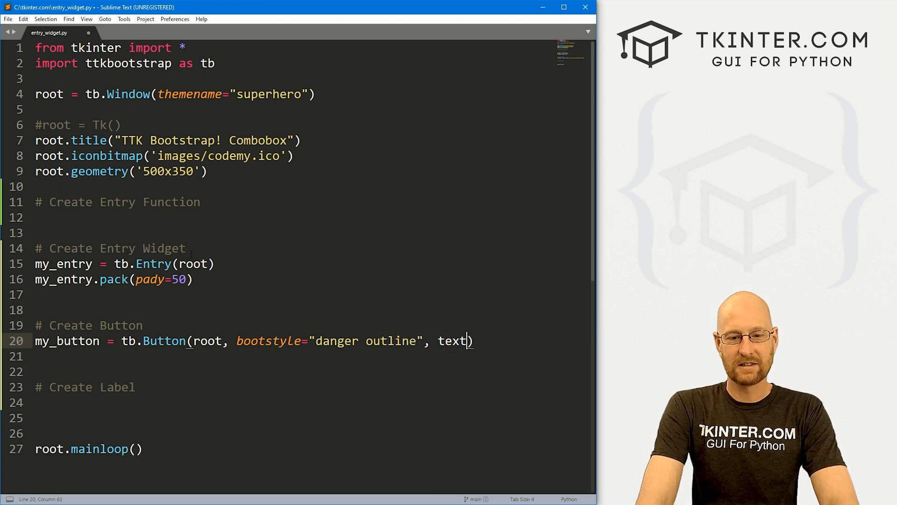
text(="Clik")
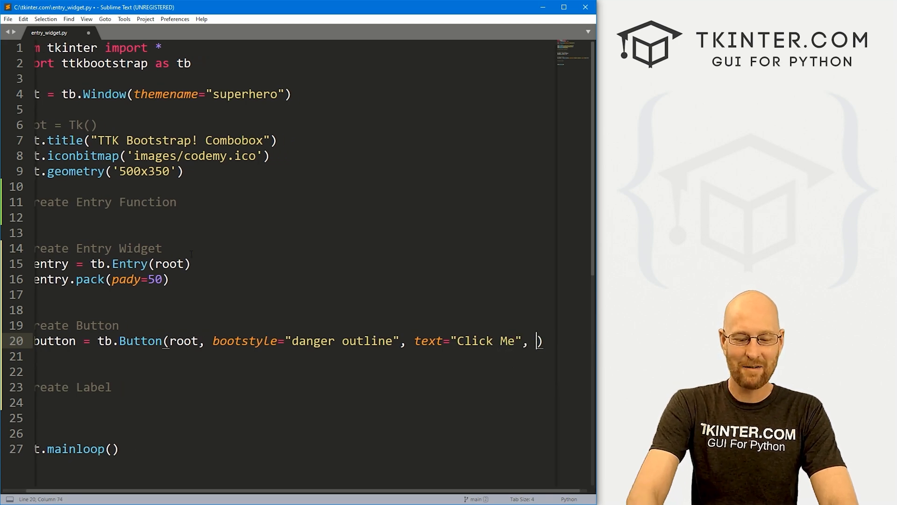
Add command=speak to the button and pack it with my_button.pack(pady=20).
text(command=)
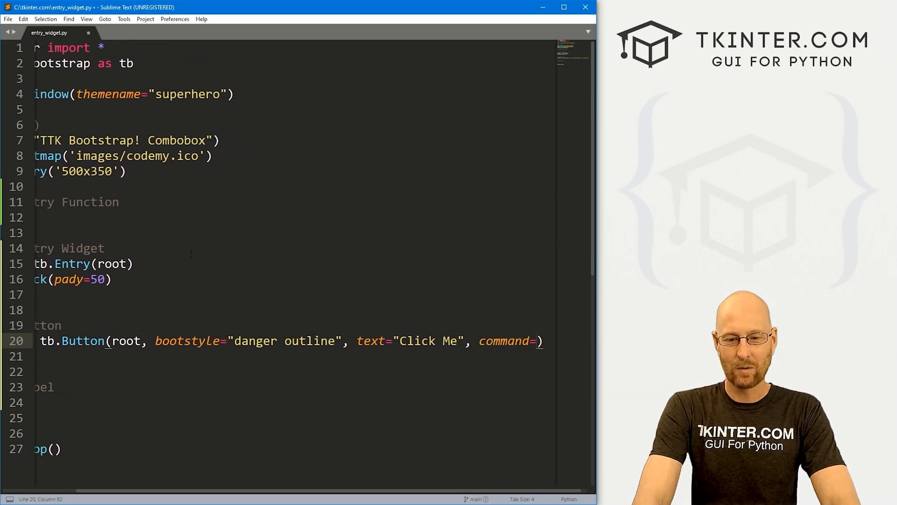
text(sp)
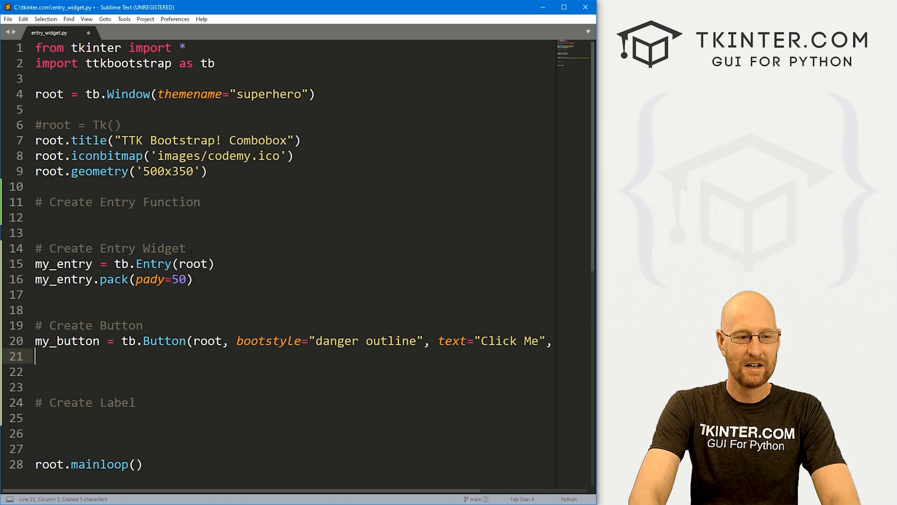
text(my_button.pack(pady=20)
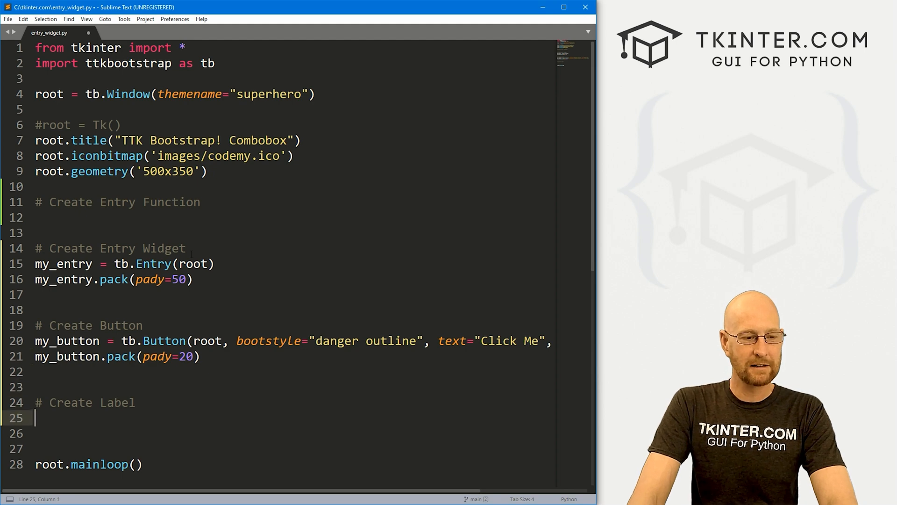
Write my_label = tb.Label(root, text="") and my_label.pack(pady=20).
text(my_label = tb.Label(root,)
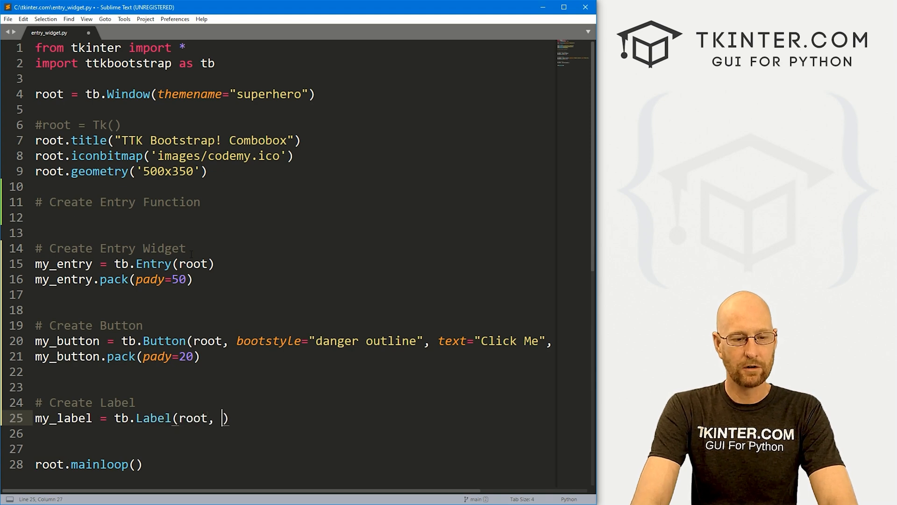
text(text=)
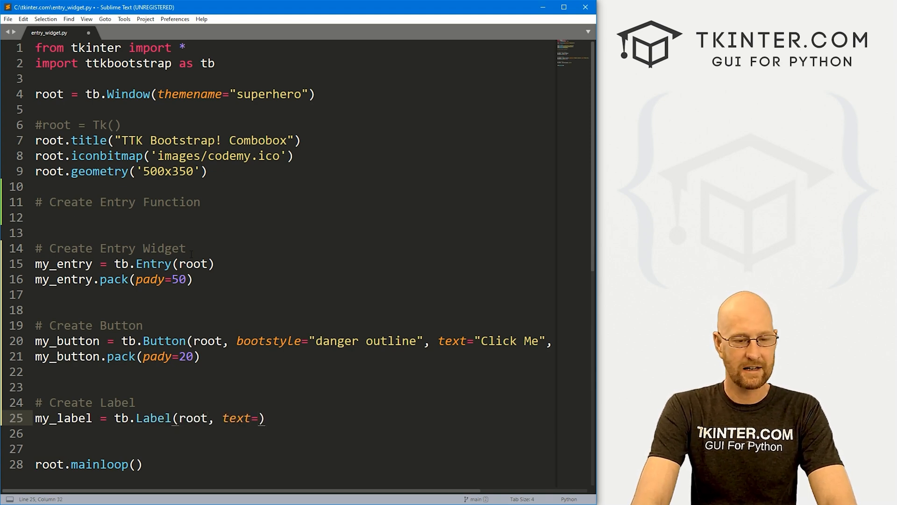
text(Hello WOrl")
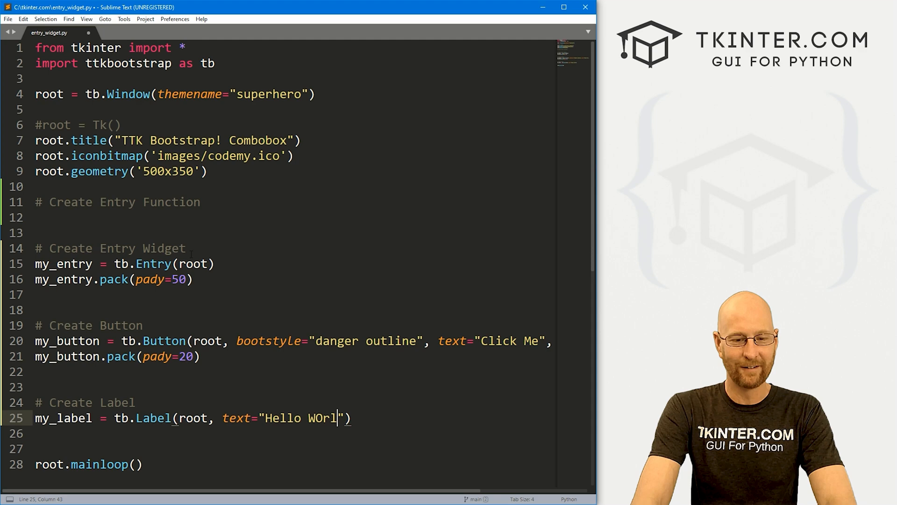
key(backspace)
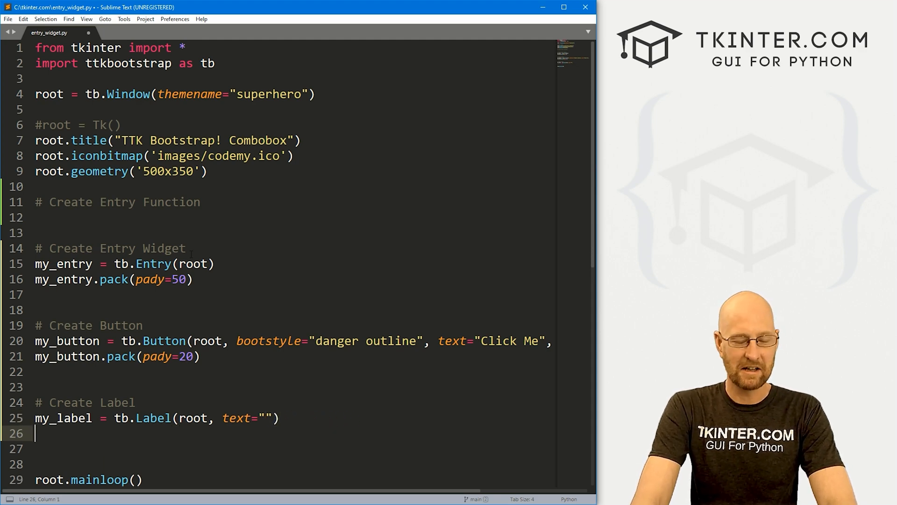
text(my_label.pack)
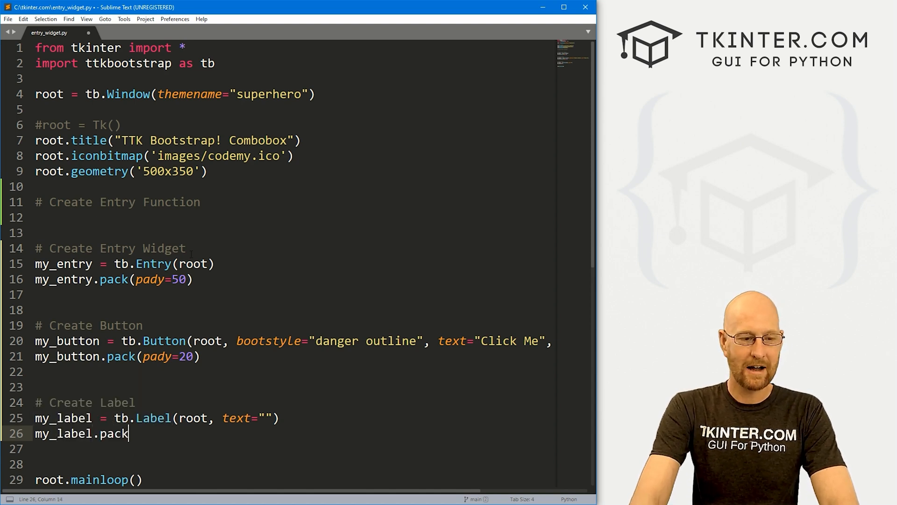
text((pady=))
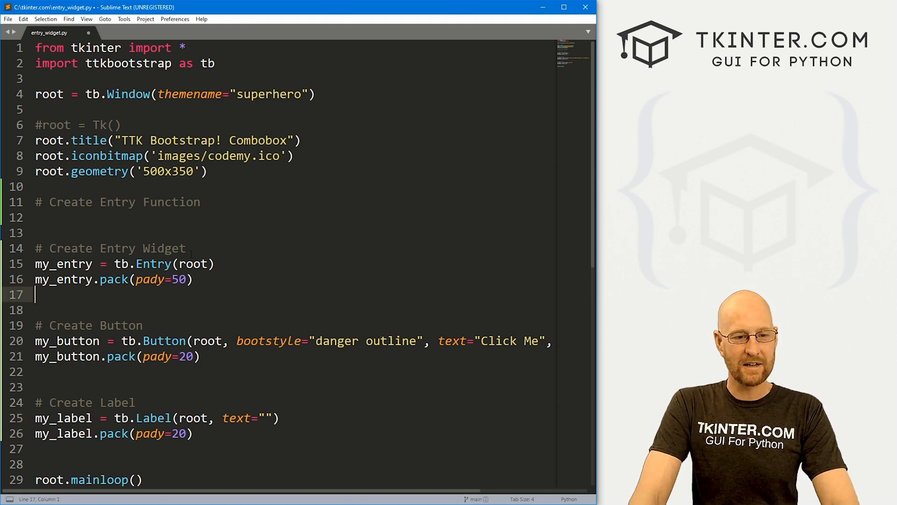
Define speak() with my_label.config(text=f'You Typed: {}').
text(def speak)
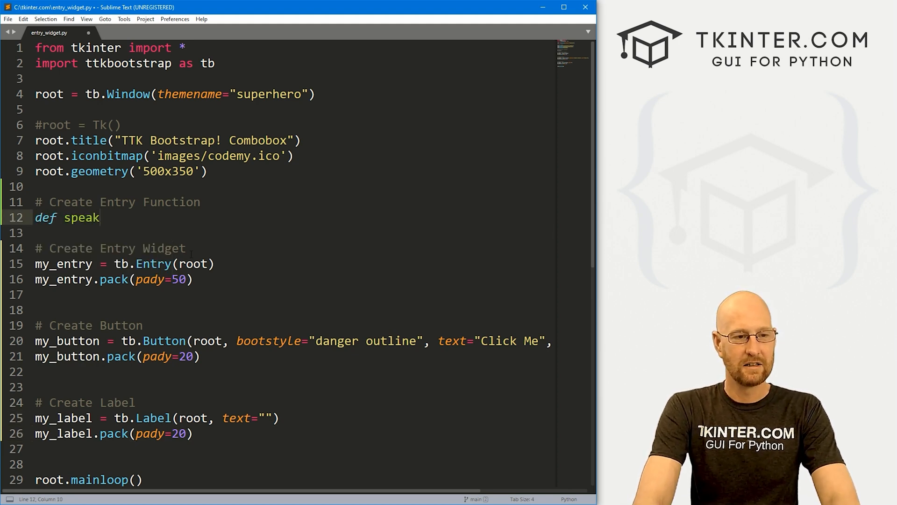
text(():)
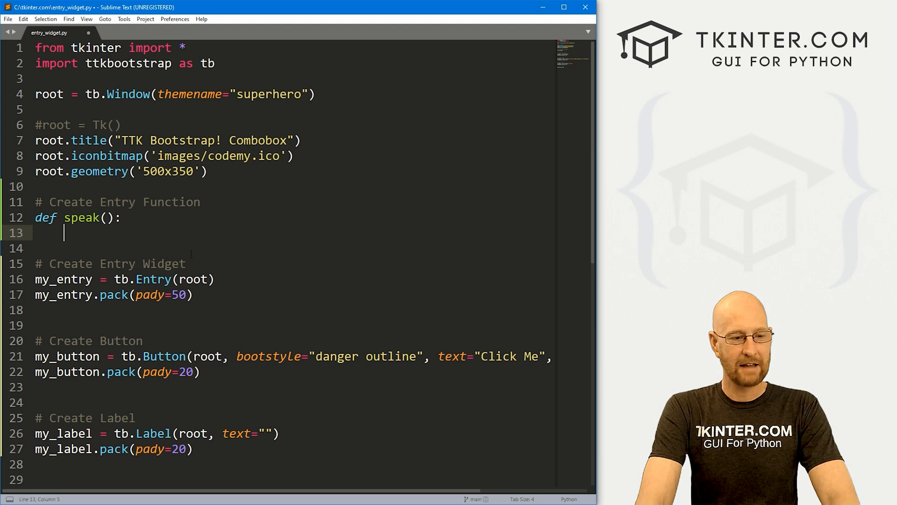
text(my_a)
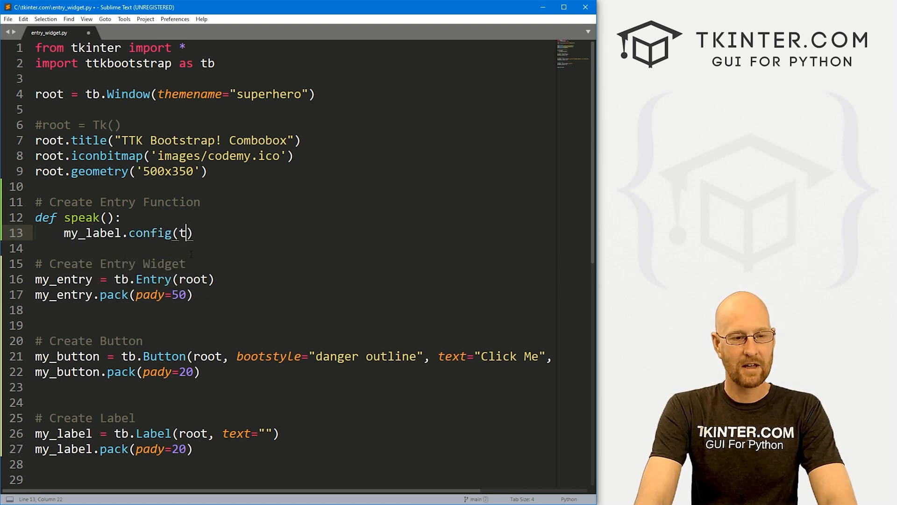
text(ext=f')
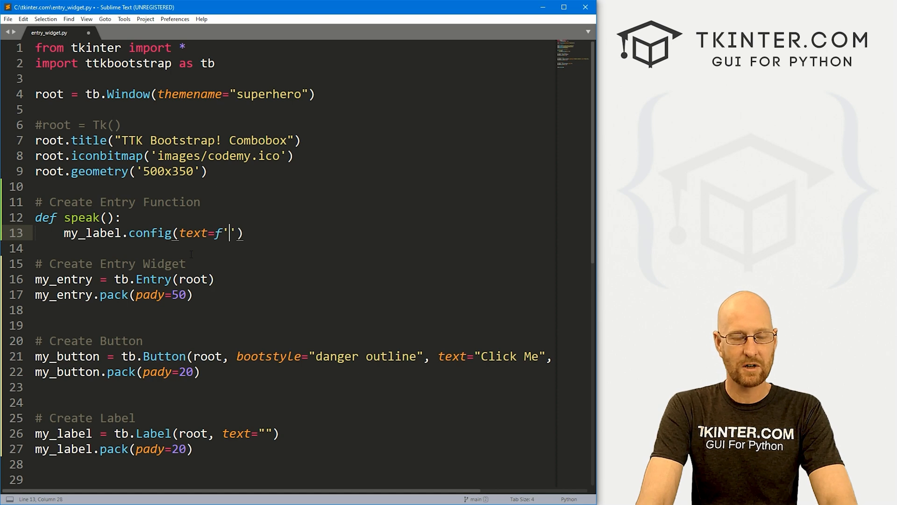
text(You)
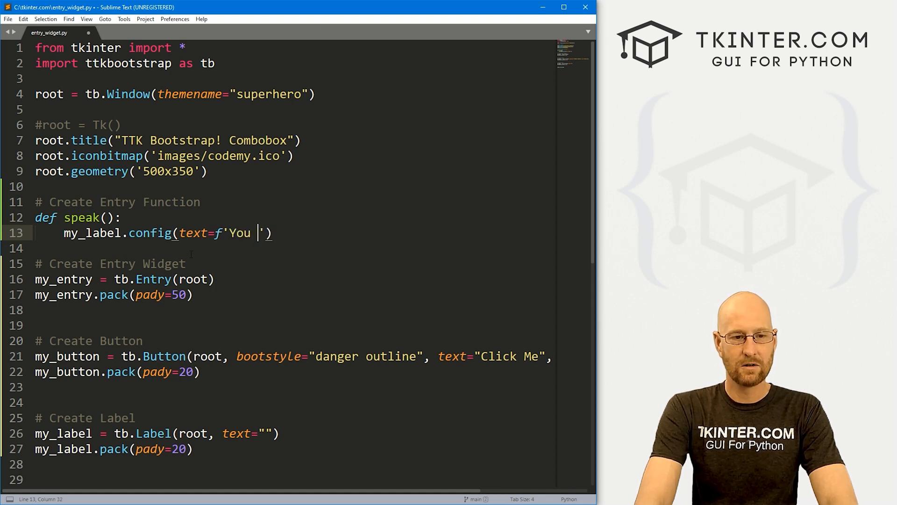
text(Typed:)
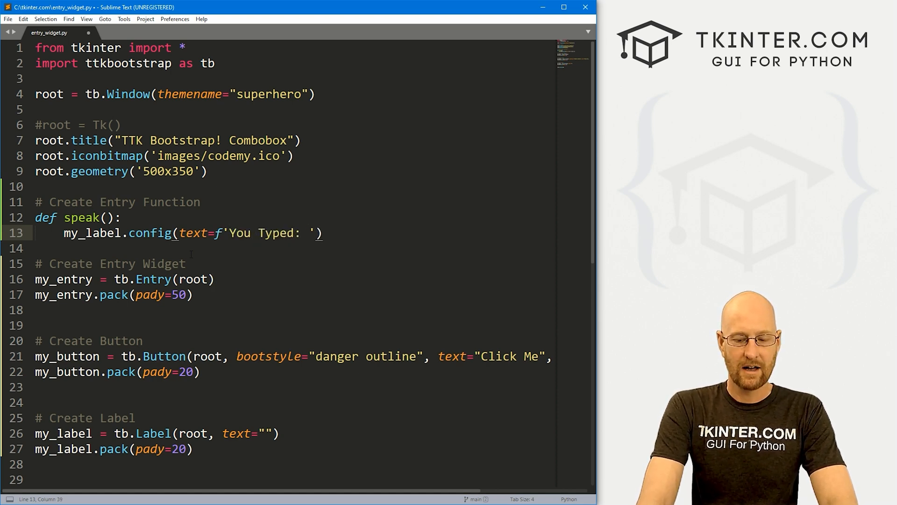
text({})
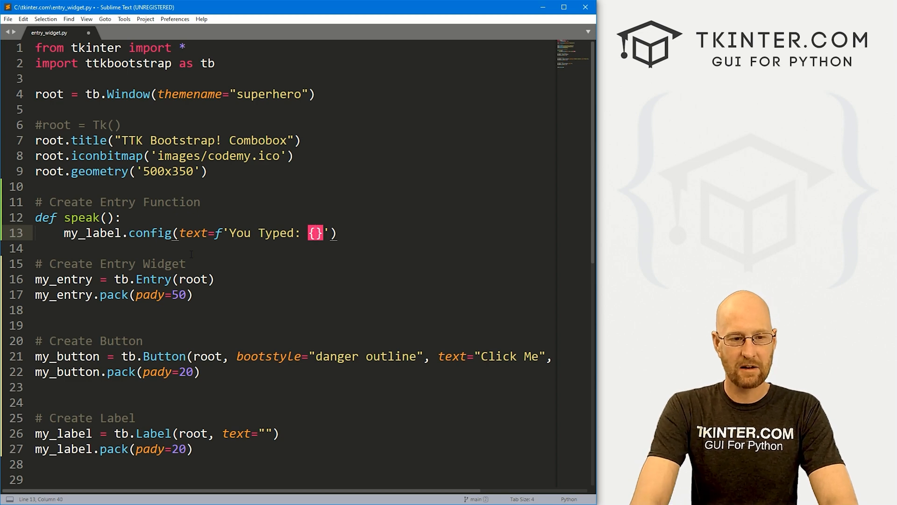
Fill the f-string placeholder with my_entry.get().
double_click(84, 280)
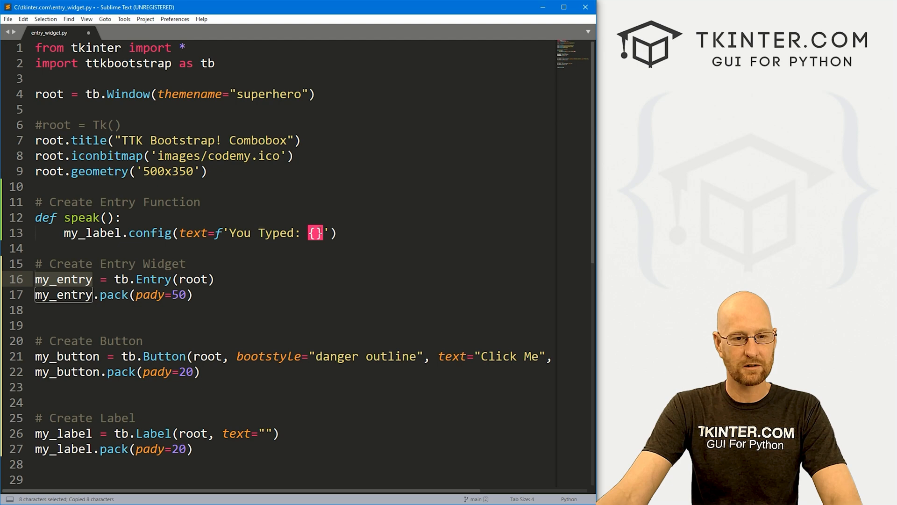
text(my_entry.get)
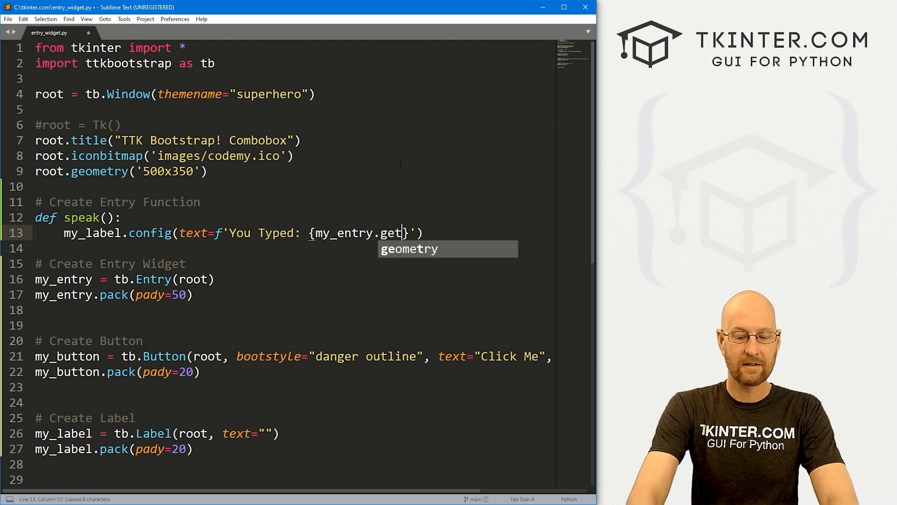
text(())
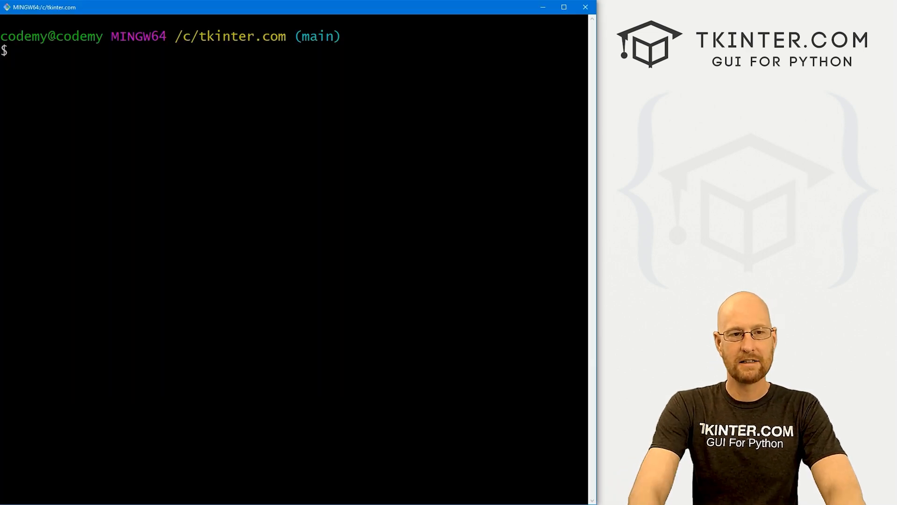
Run python entry_widget.py, enter John Elder and echo it to the label with Click Me.
text(python)
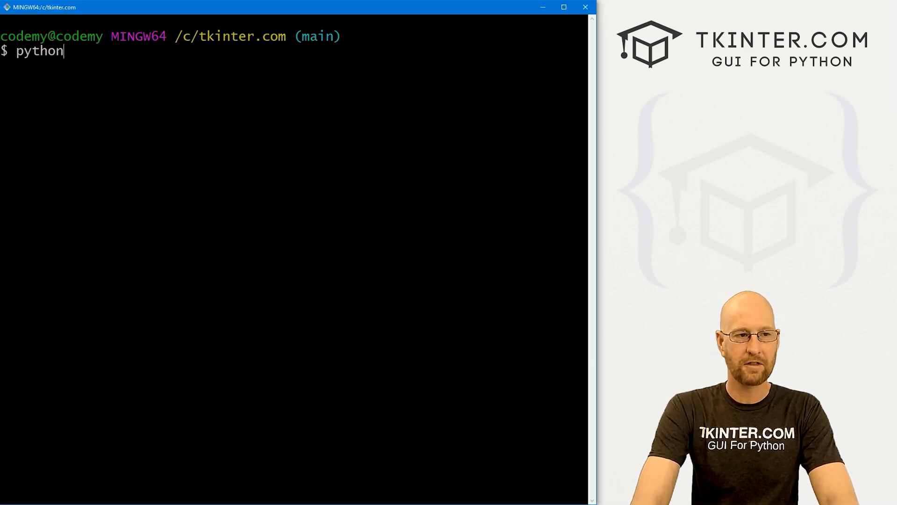
text(entry_widget.py)
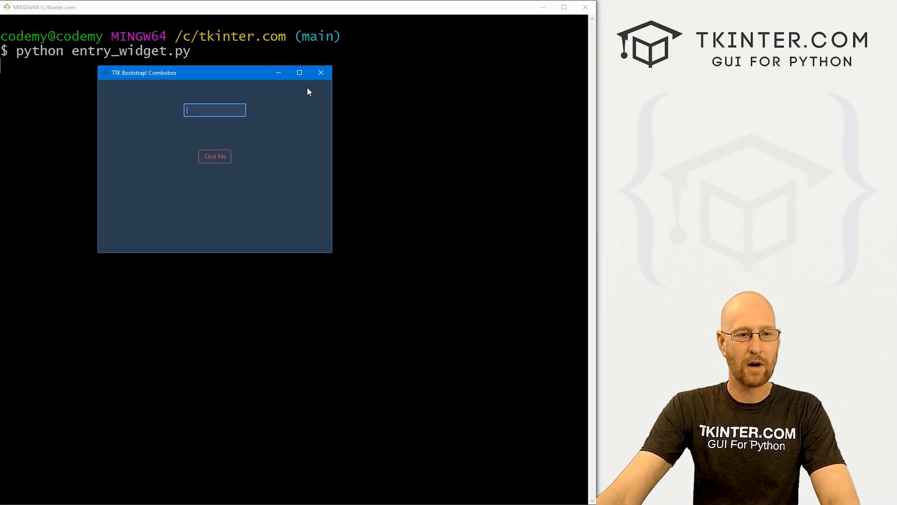
text(John Elde)
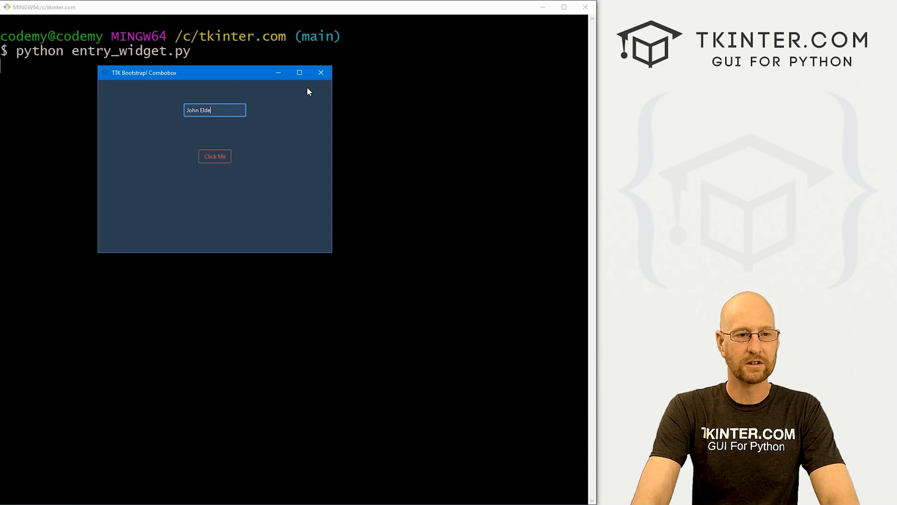
click(215, 156)
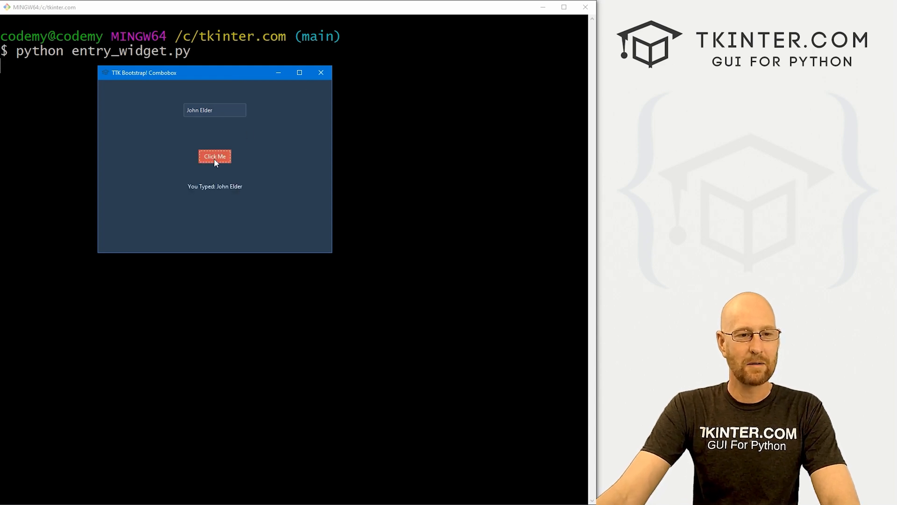
click(215, 156)
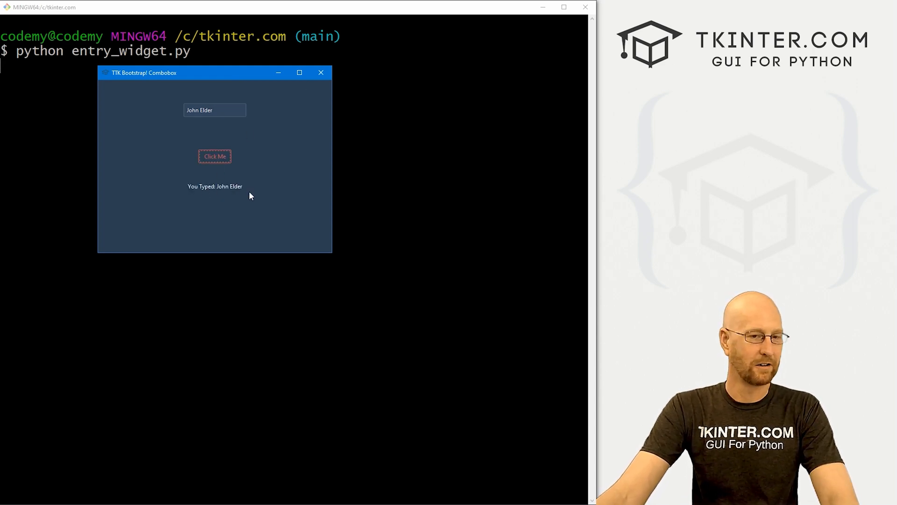
Clear the entry, echo the empty text to the label, and close the app.
click(215, 110)
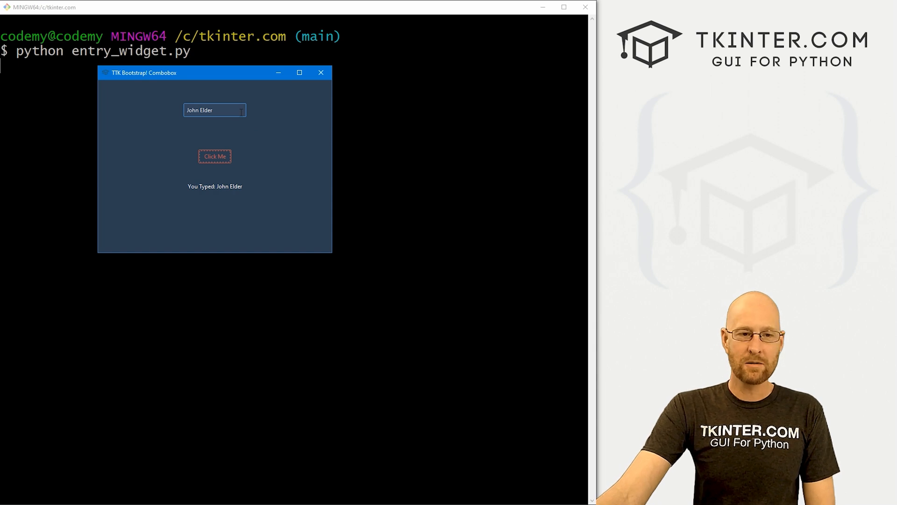
triple_click(215, 110)
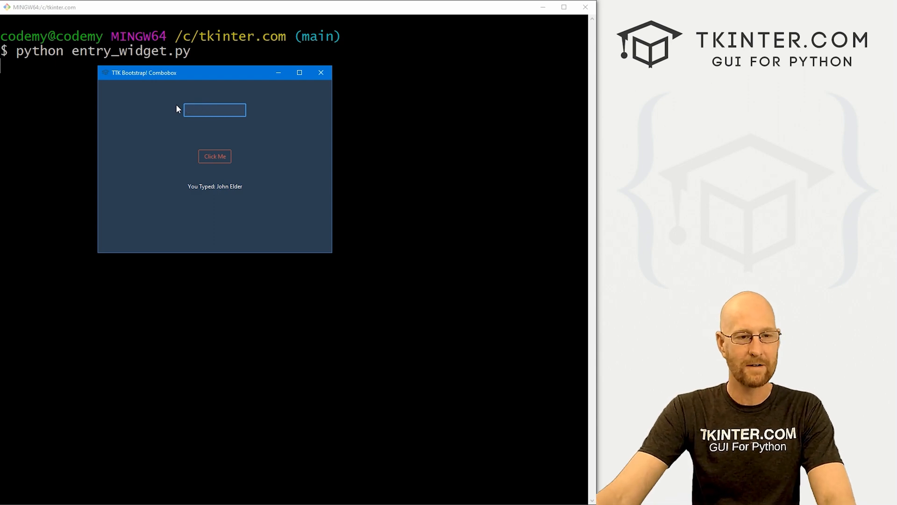
click(215, 156)
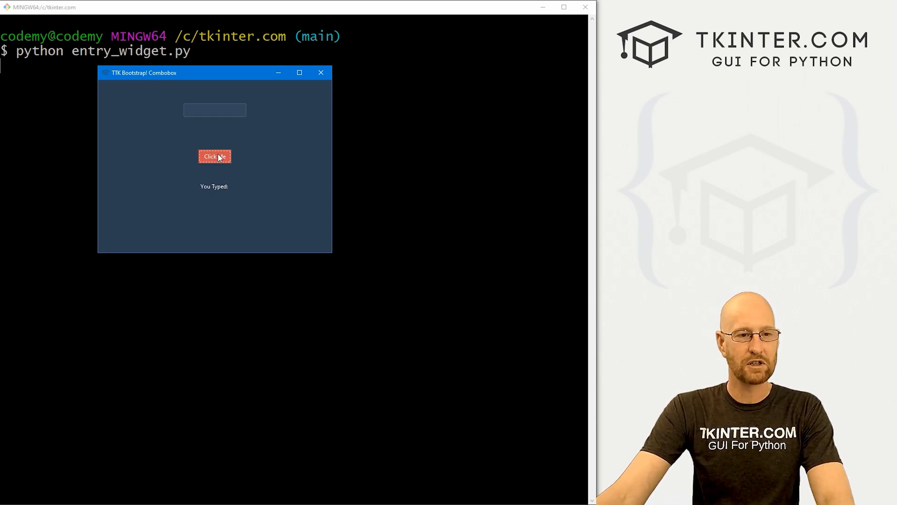
mouse_move(321, 73)
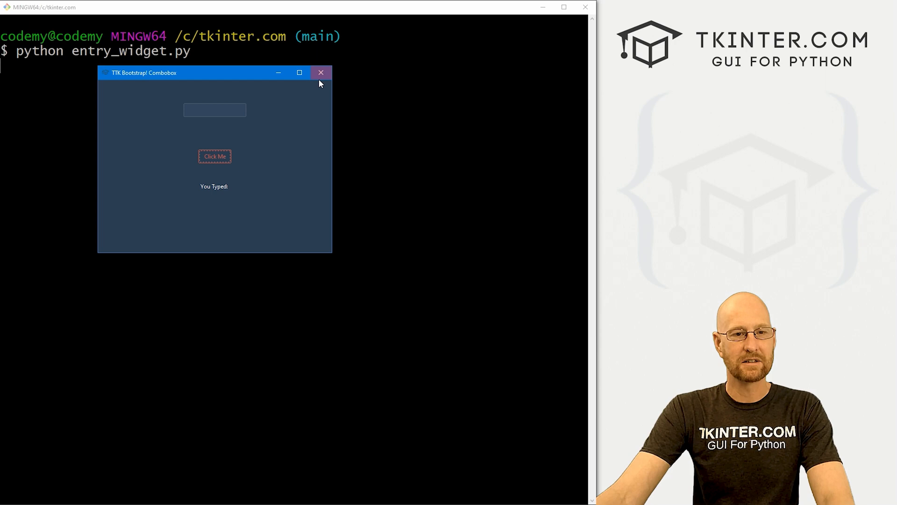
click(321, 73)
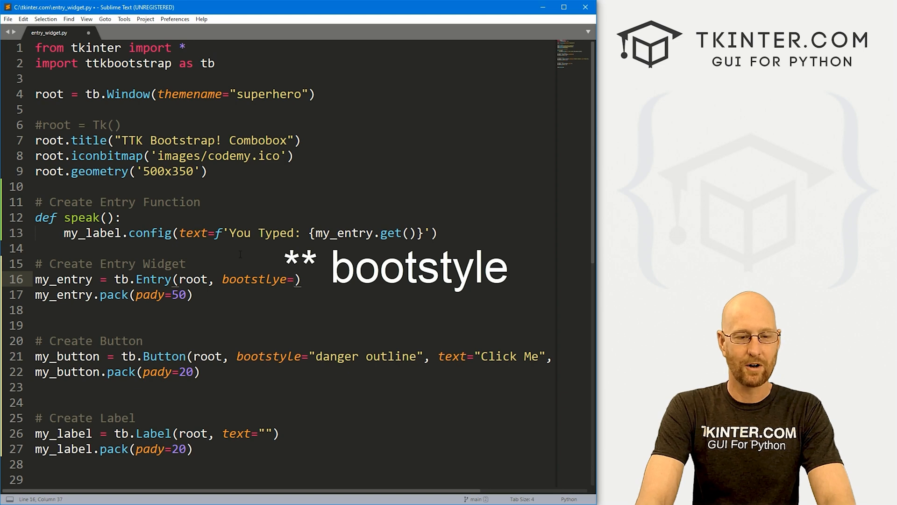
Add a '# Colors: primary … dark' comment, set the Entry's bootstyle="success", and save.
text("")
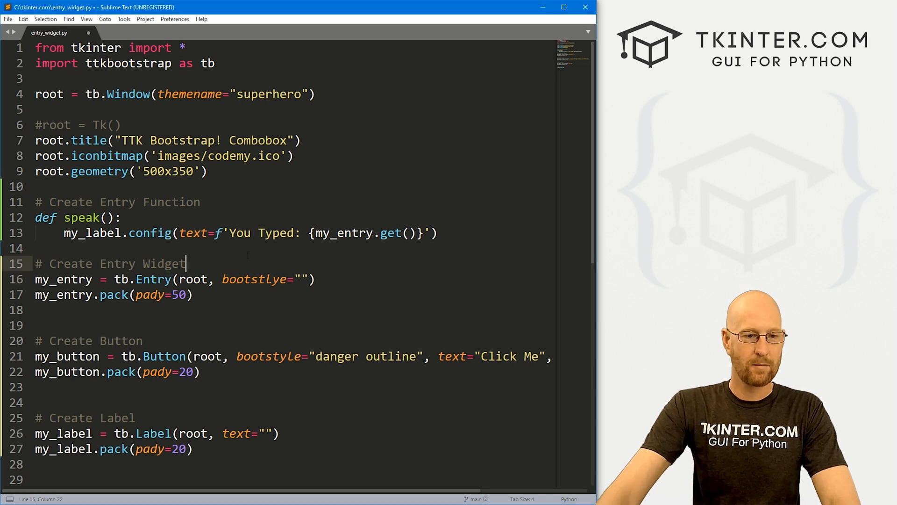
text(# Colors: primary, secondary, success, info, warning, danger, light, dark)
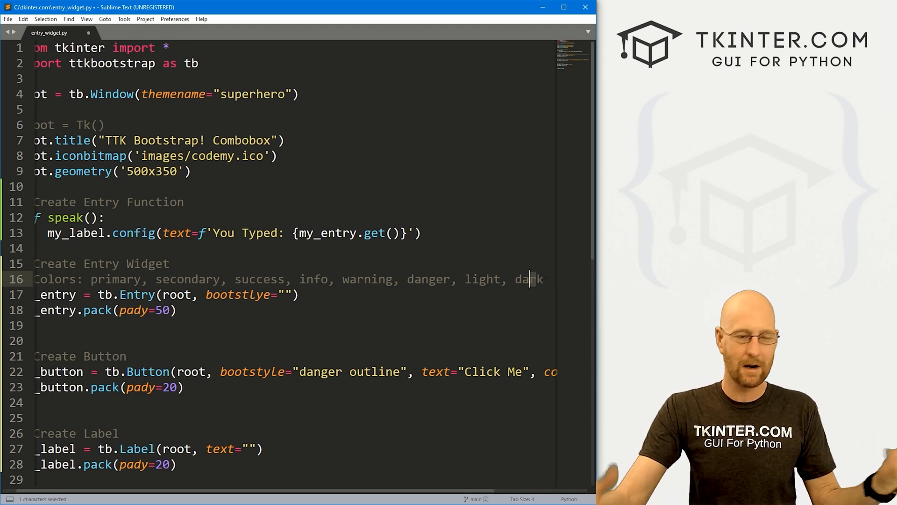
double_click(259, 279)
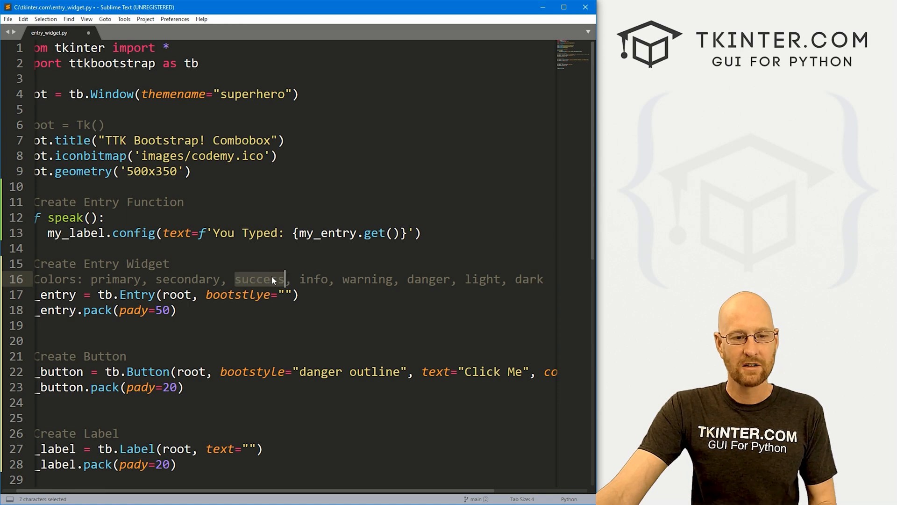
text(success)
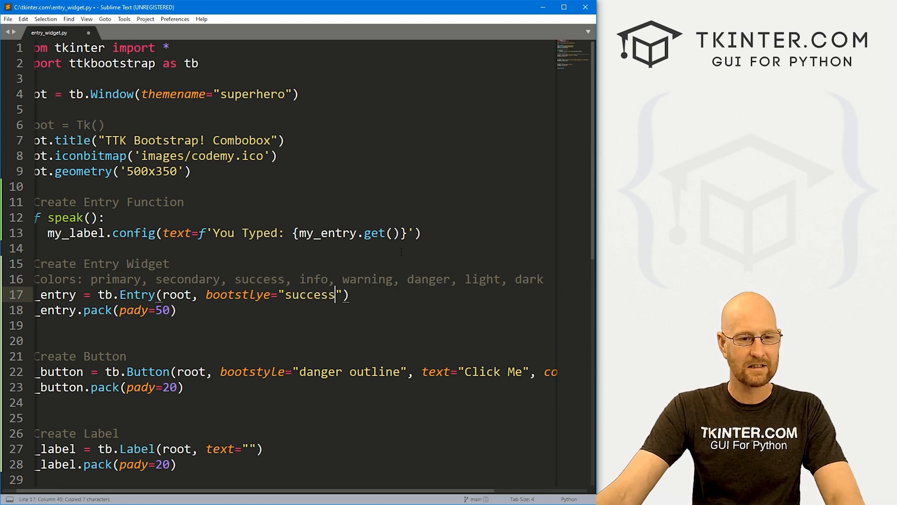
key(ctrl+s)
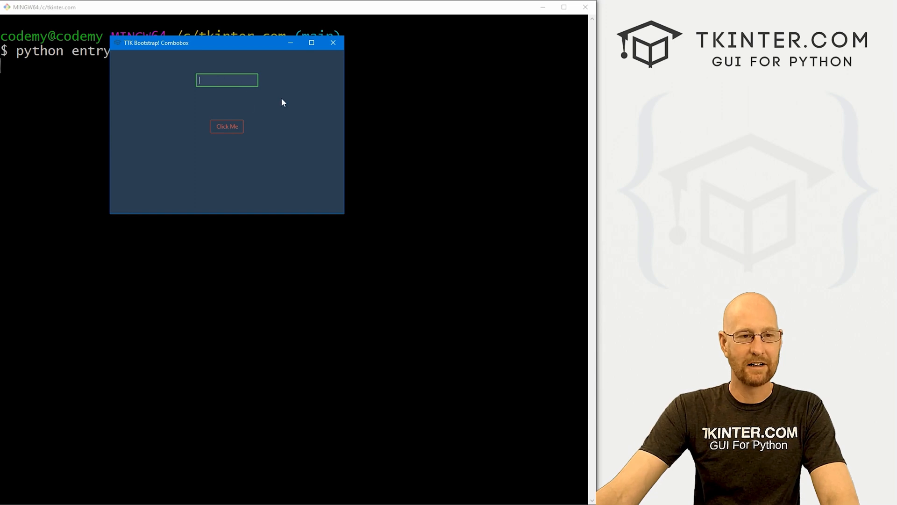
Type sample text into the green-bordered entry of the running app.
text(asadas)
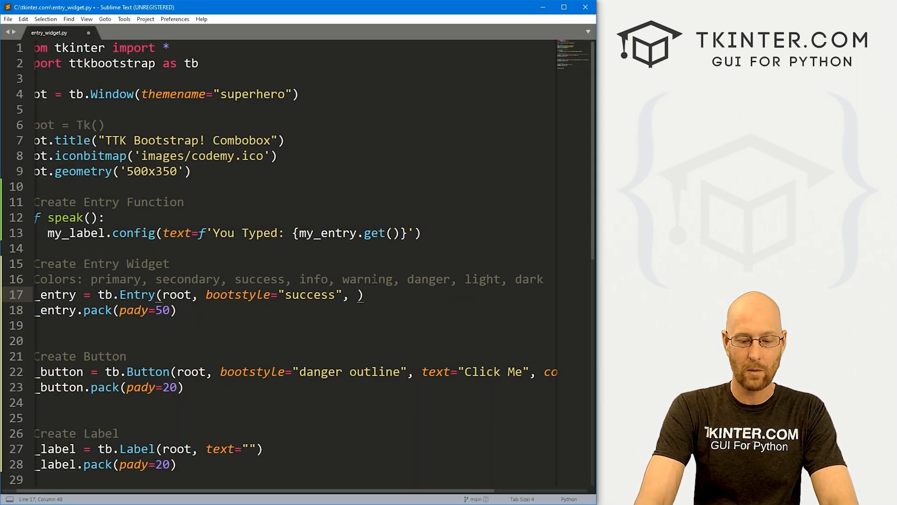
Add font=("Helvetica", 18) to the tb.Entry call and save entry_widget.py.
text(font=)
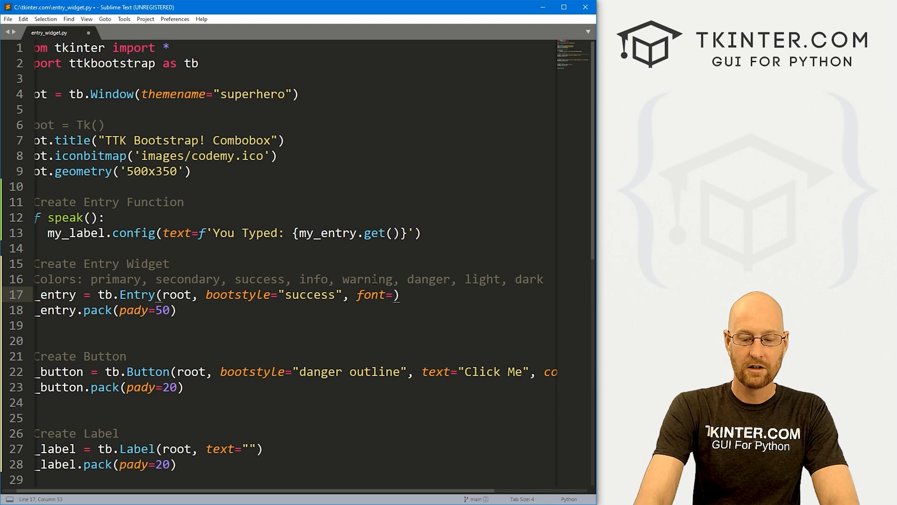
text(("Helv")
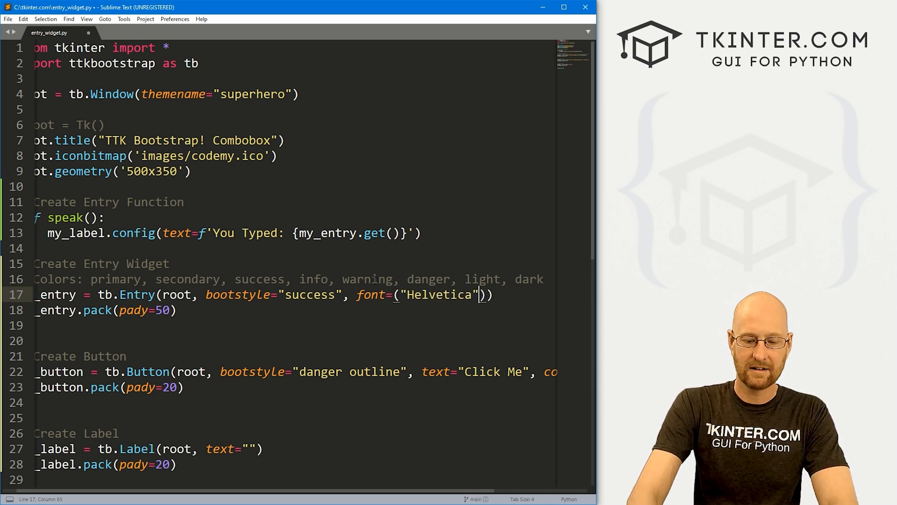
text(, 18)
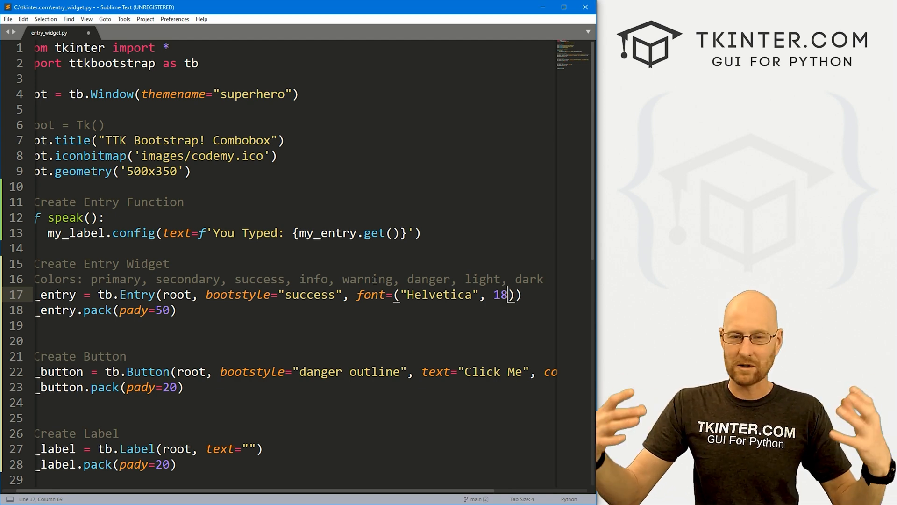
key(ctrl+s)
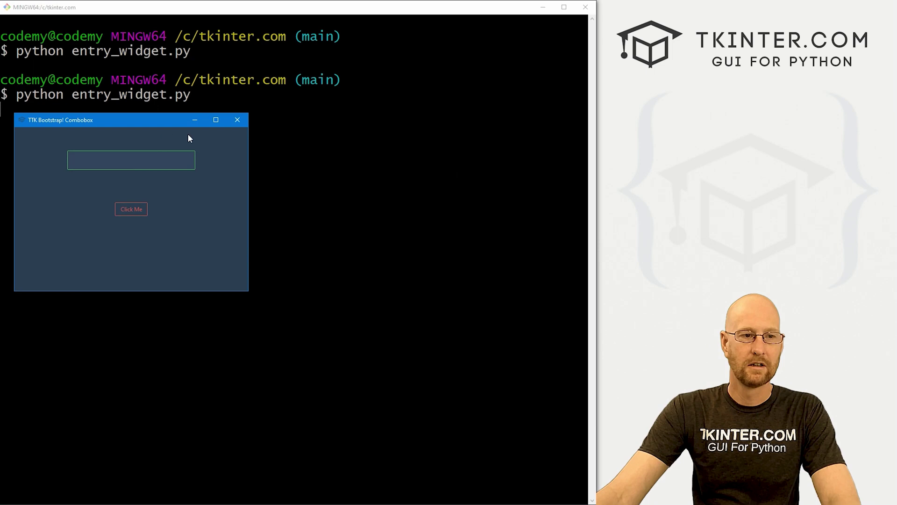
Enter hello in the larger-font entry and echo it to the label via Click Me.
text(he)
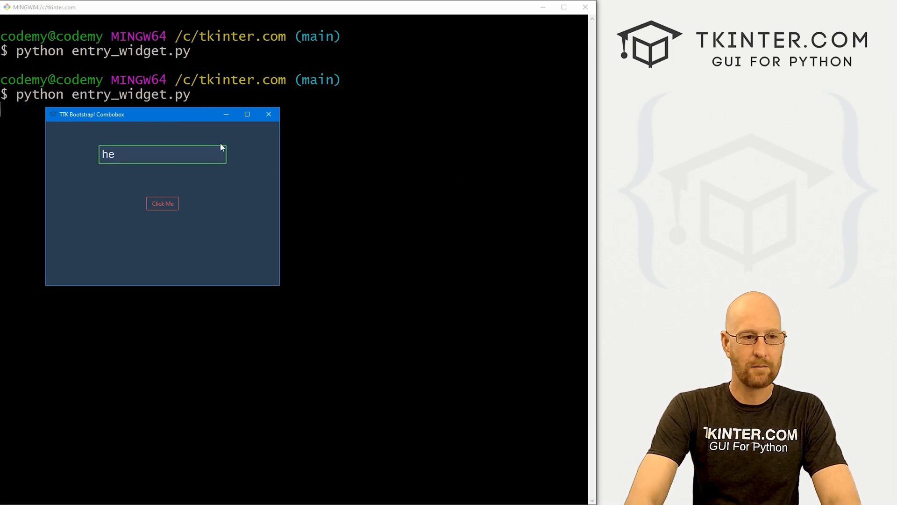
text(llo)
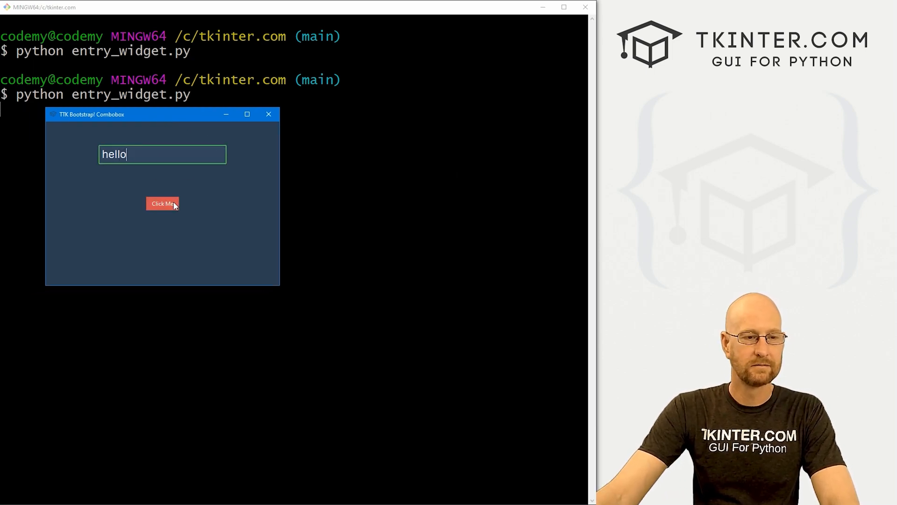
click(163, 203)
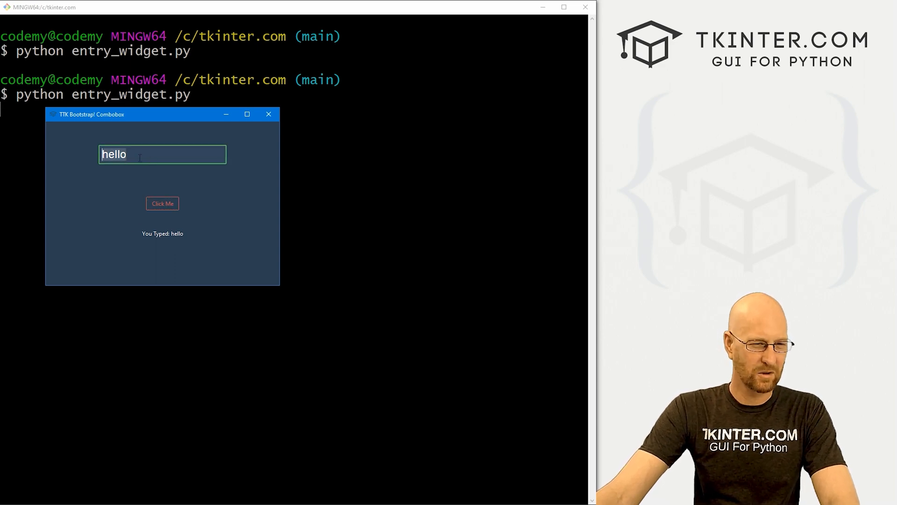
mouse_move(91, 162)
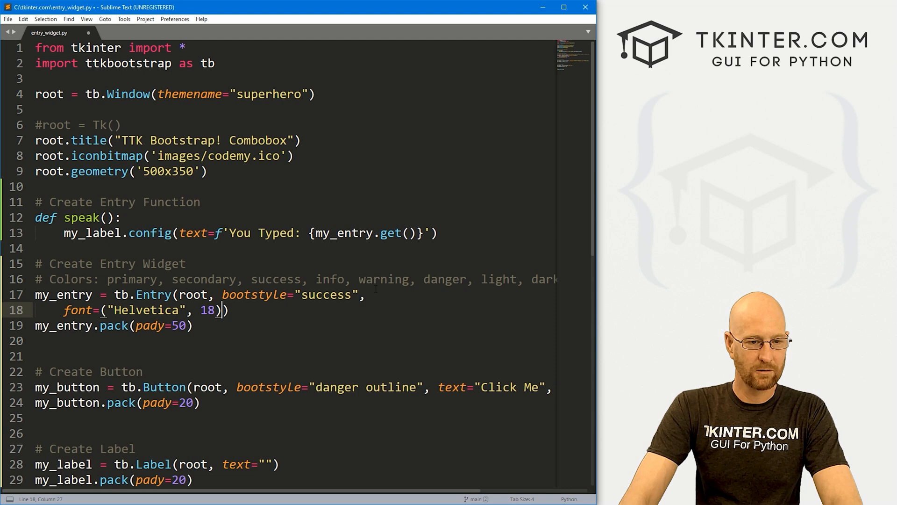
Add a foreground argument to the Entry, first trying the hex colour #003660.
key(enter)
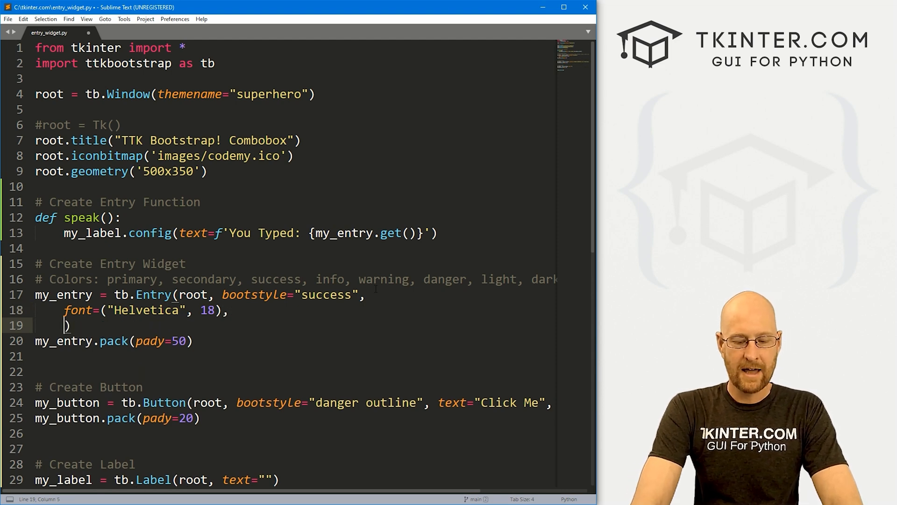
text(fg)
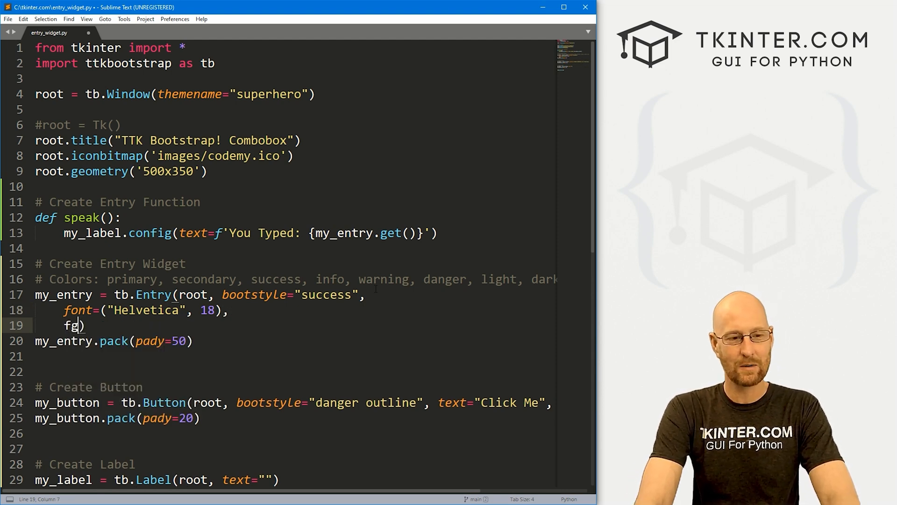
text(=""))
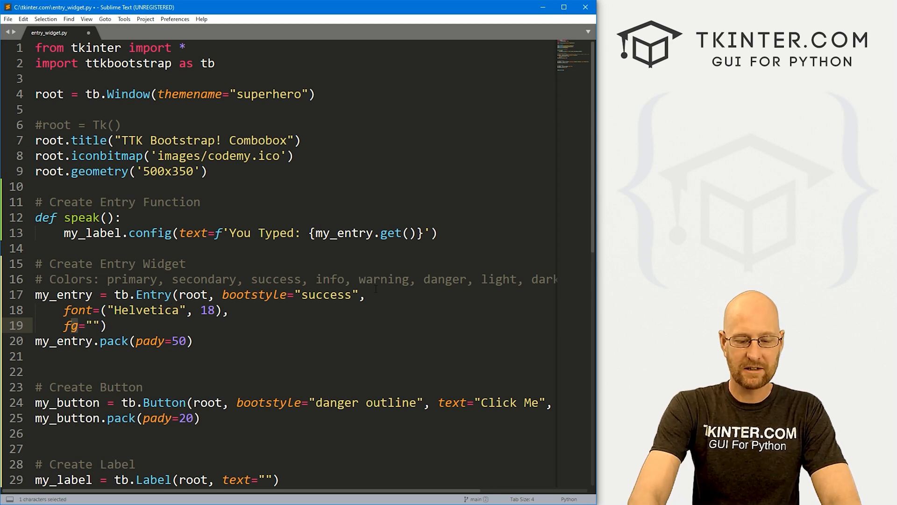
text(oreground)
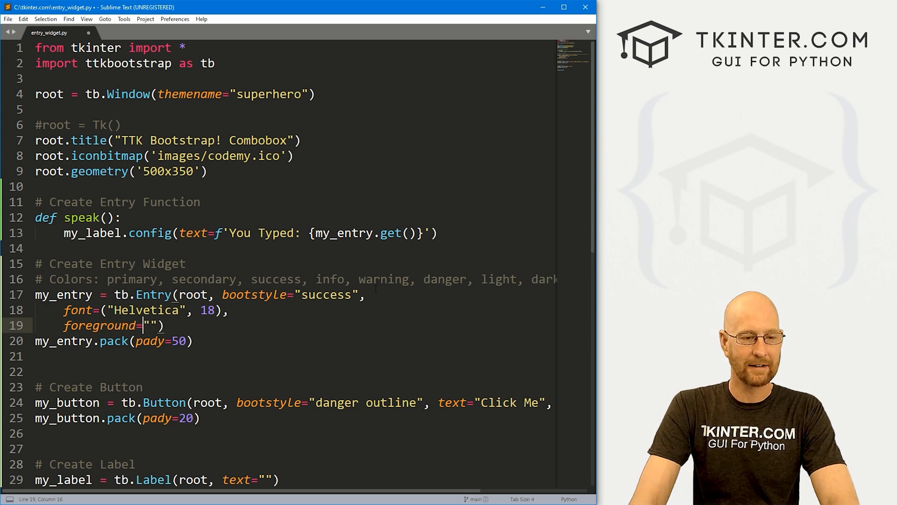
text(#)
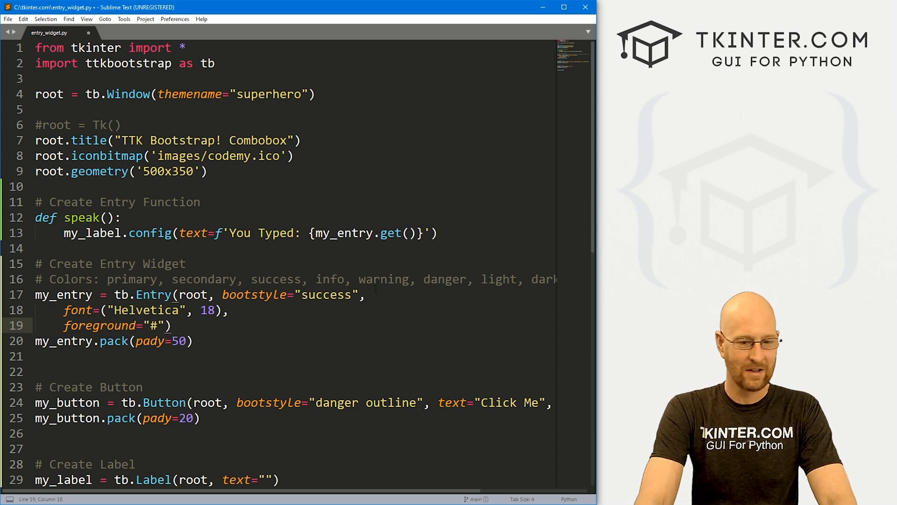
text(00)
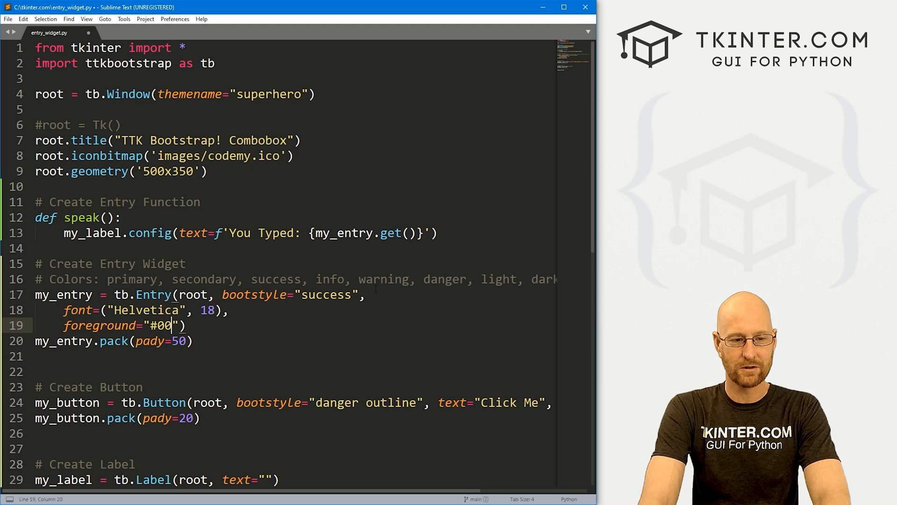
text(3660)
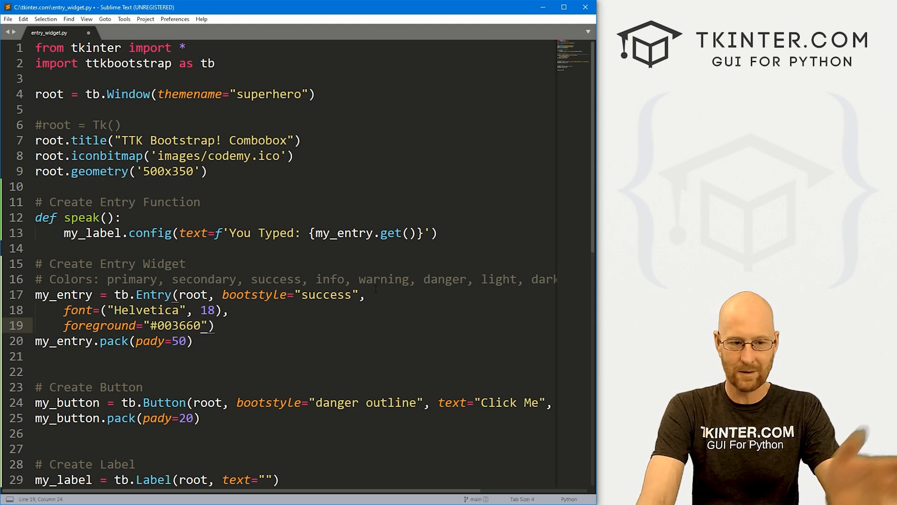
Replace the hex value with red, then settle on foreground="green" and save.
key(backspace)
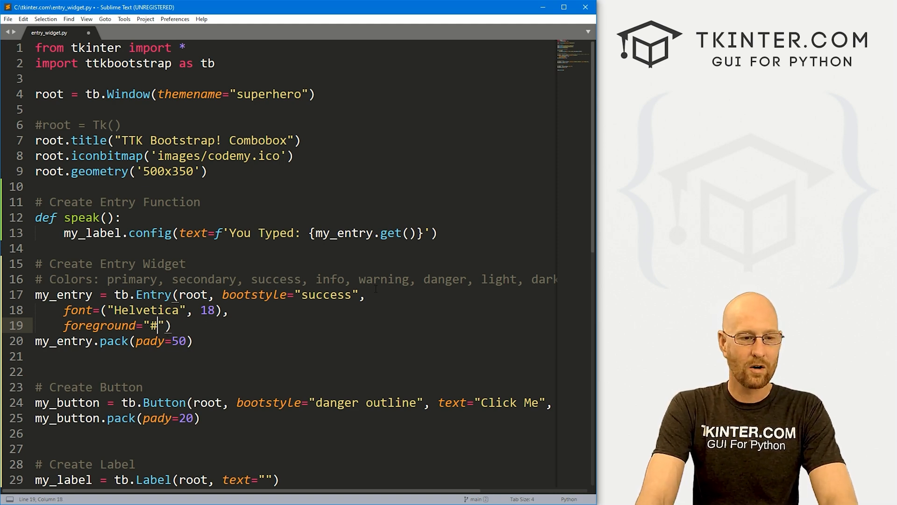
text(red)
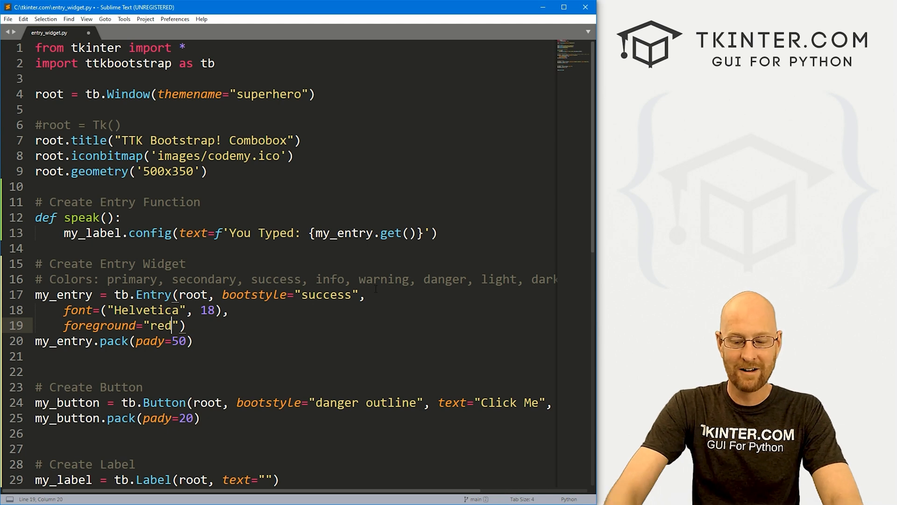
text(green)
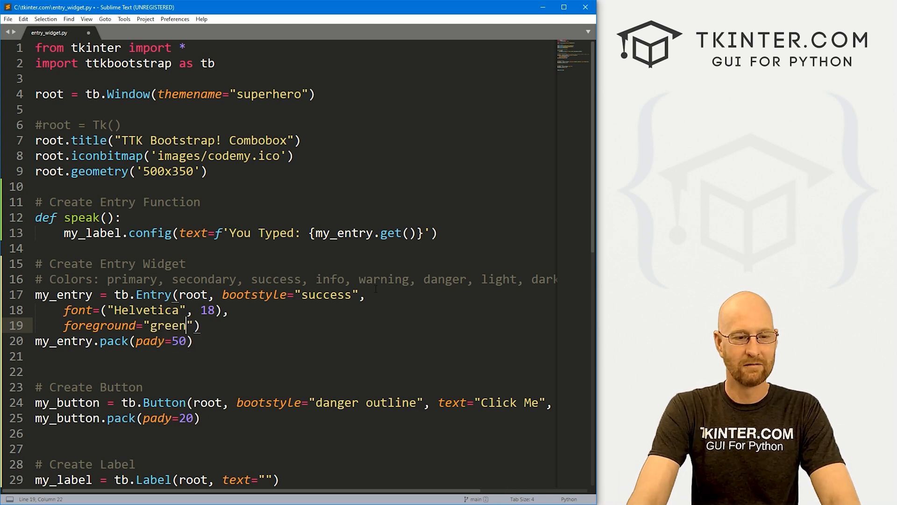
key(ctrl+s)
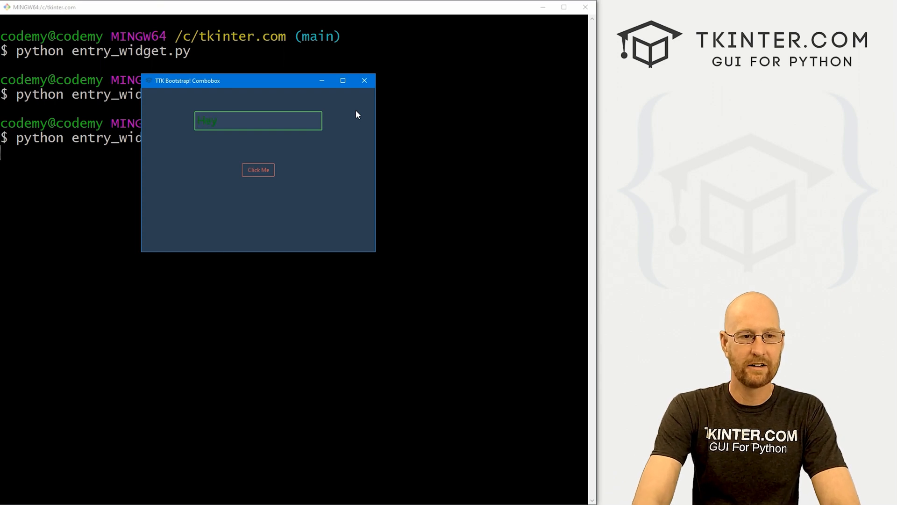
Close the test app after seeing the entry's green text.
click(258, 170)
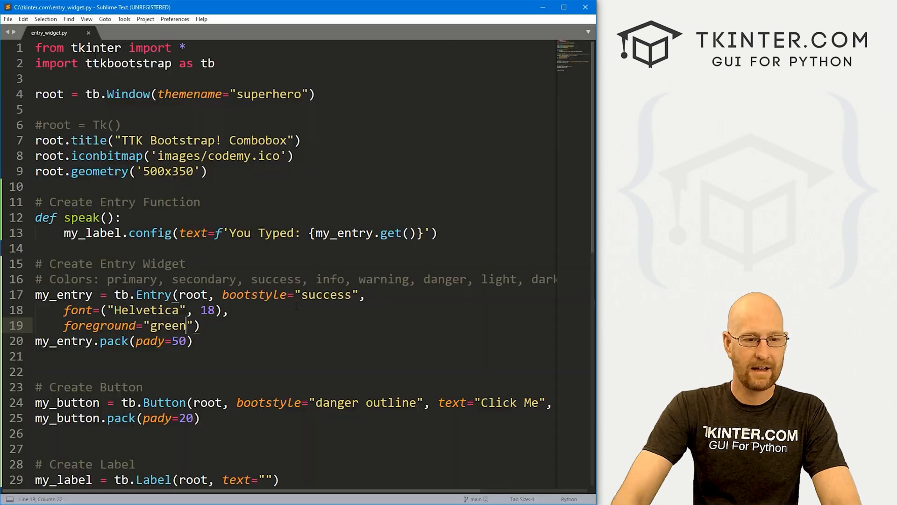
Add width=5 to the Entry and save entry_widget.py.
text(w))
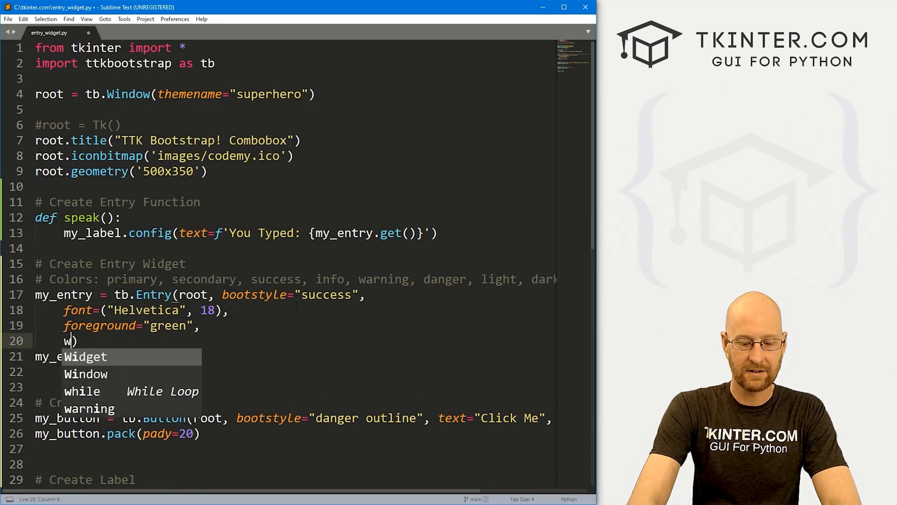
text(idth=)
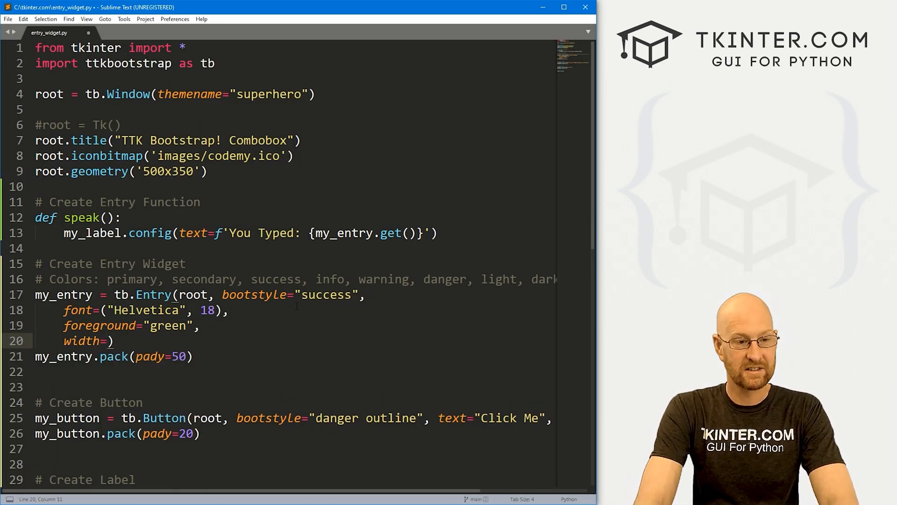
text(5)
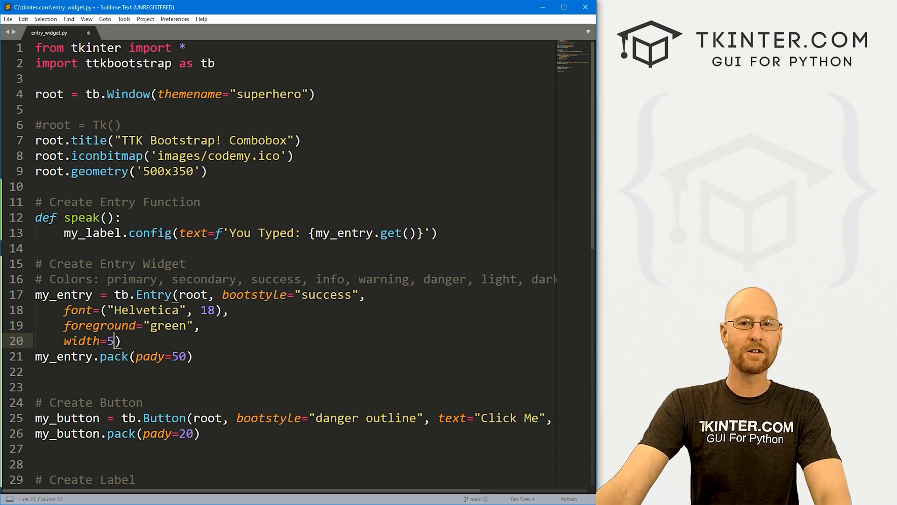
key(ctrl+s)
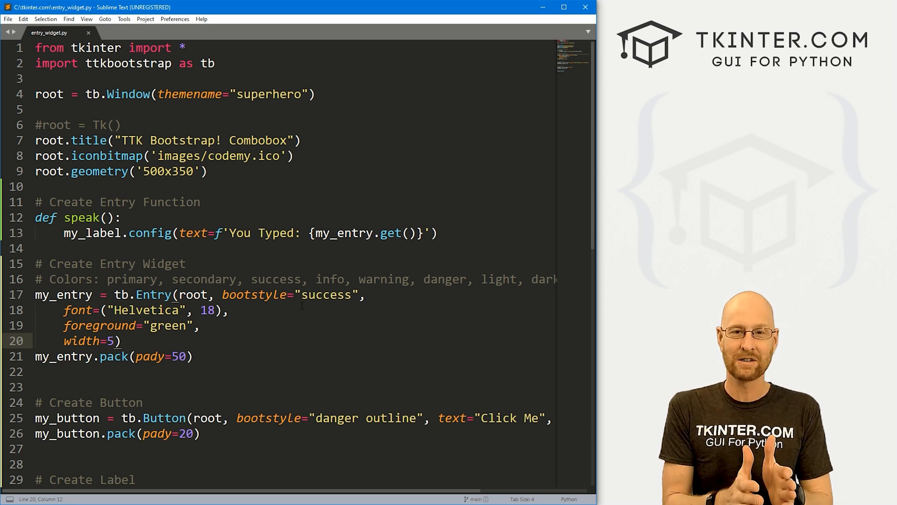
key(ctrl+s)
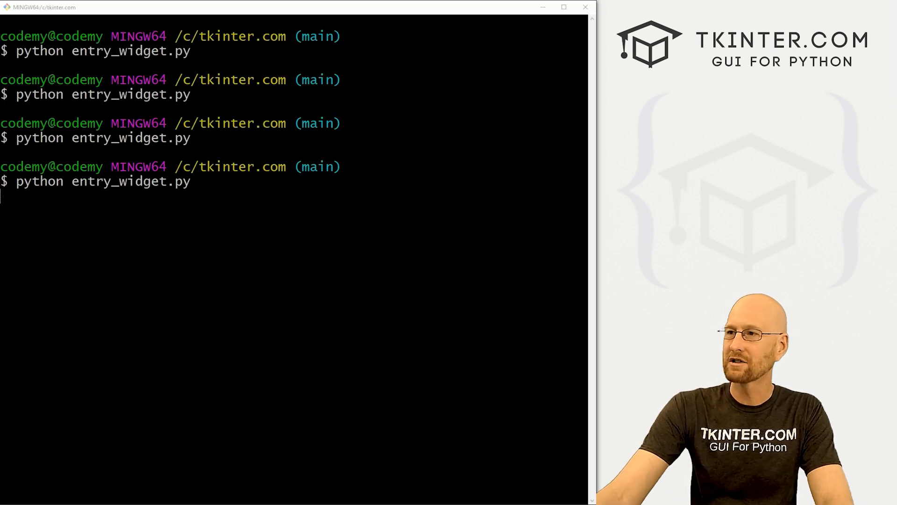
Rerun the app, type 1234 and 12345 into the narrow entry, then close it.
key(Return)
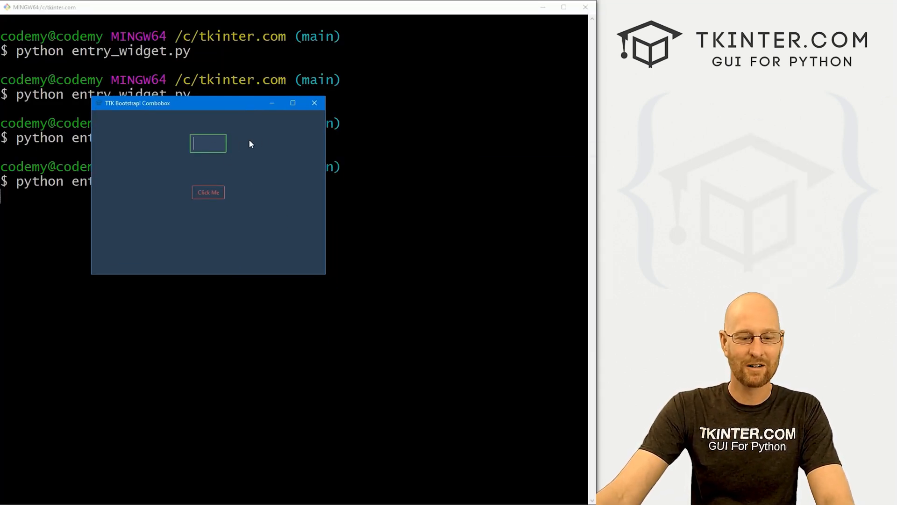
text(1234)
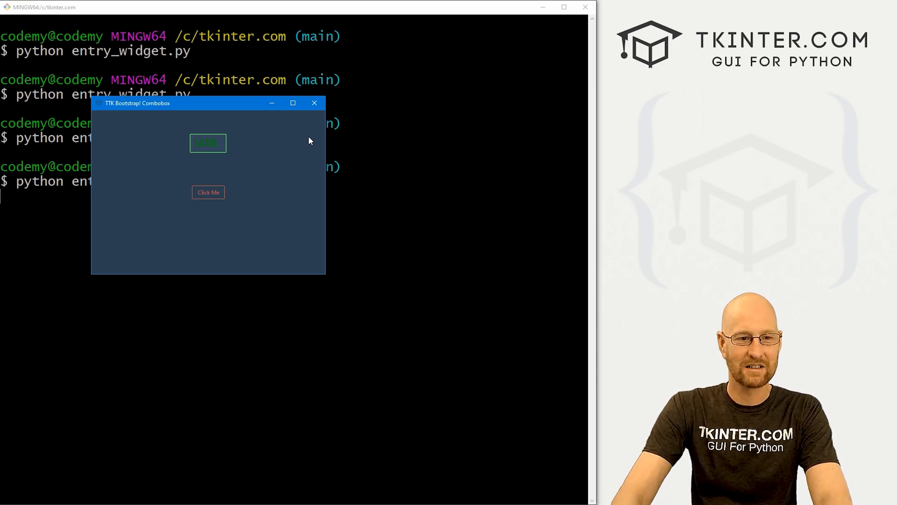
text(12345)
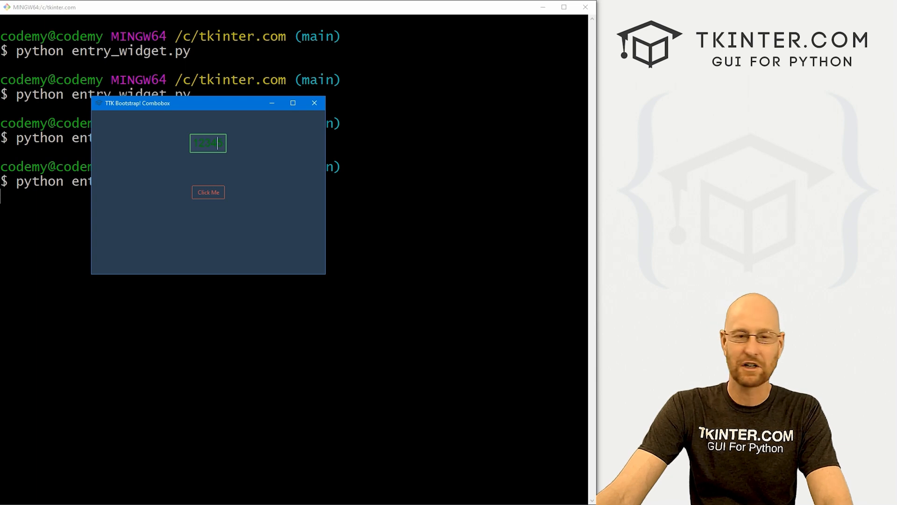
click(314, 103)
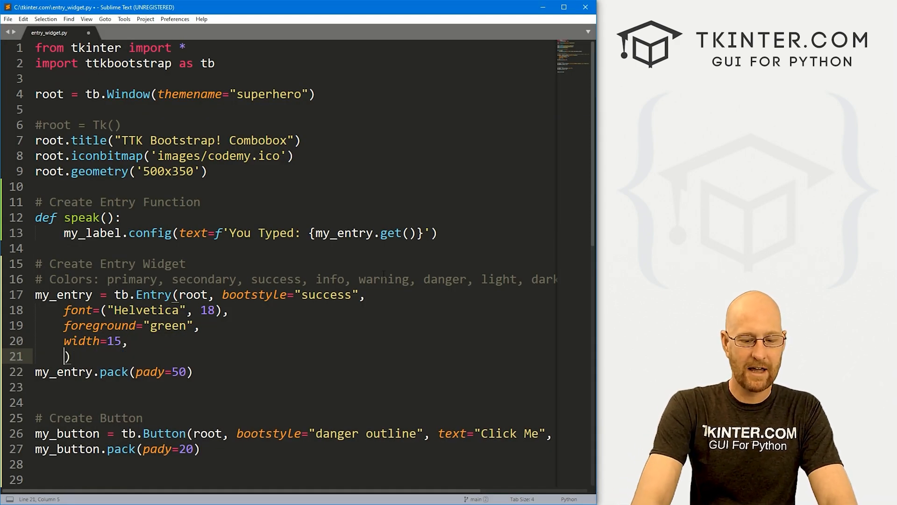
Add show="*" to the Entry to mask typed characters with asterisks.
text(show=")
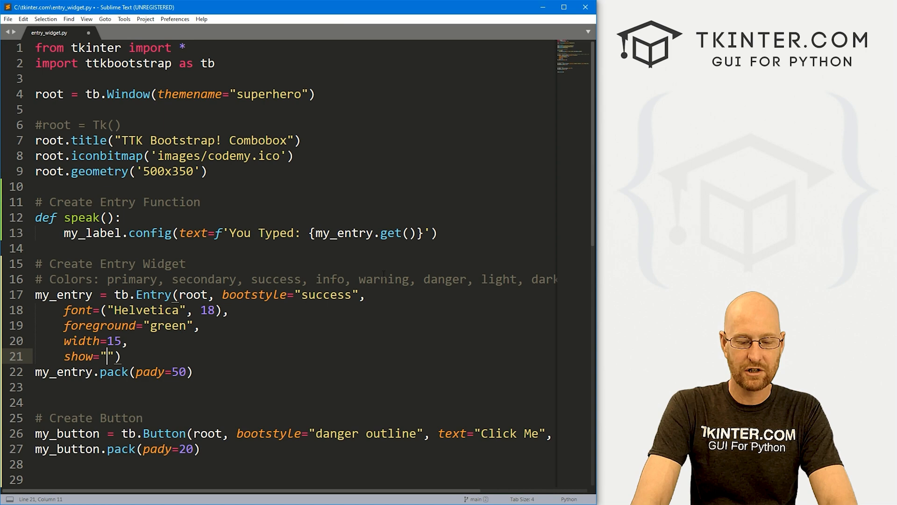
text(*)
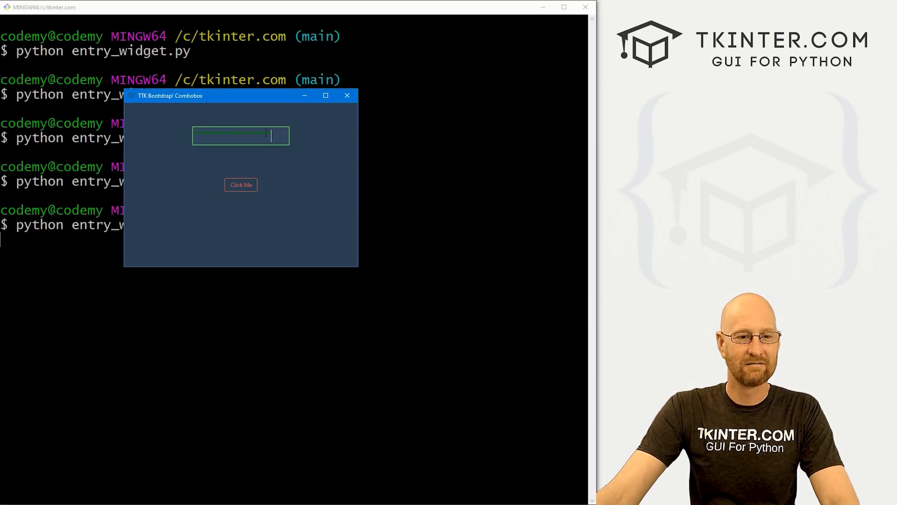
Echo the masked entry's real text to the label twice, then close the app.
click(240, 184)
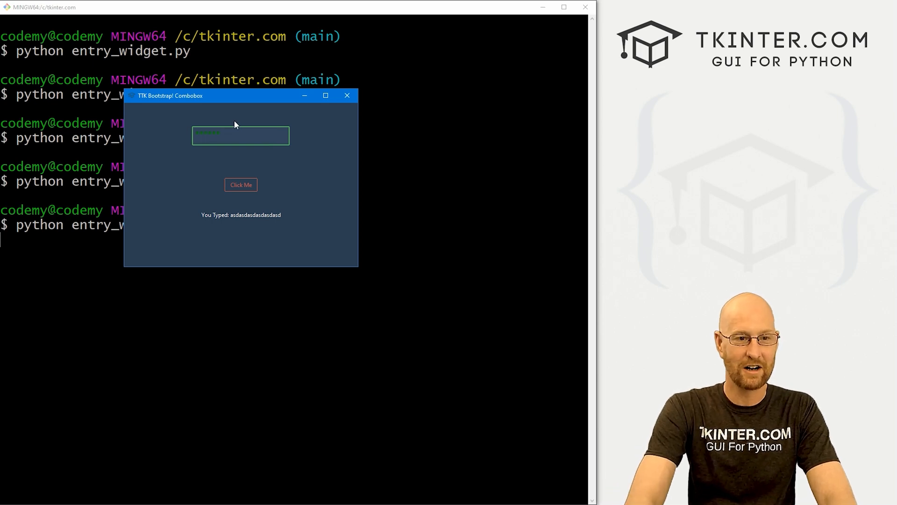
click(240, 185)
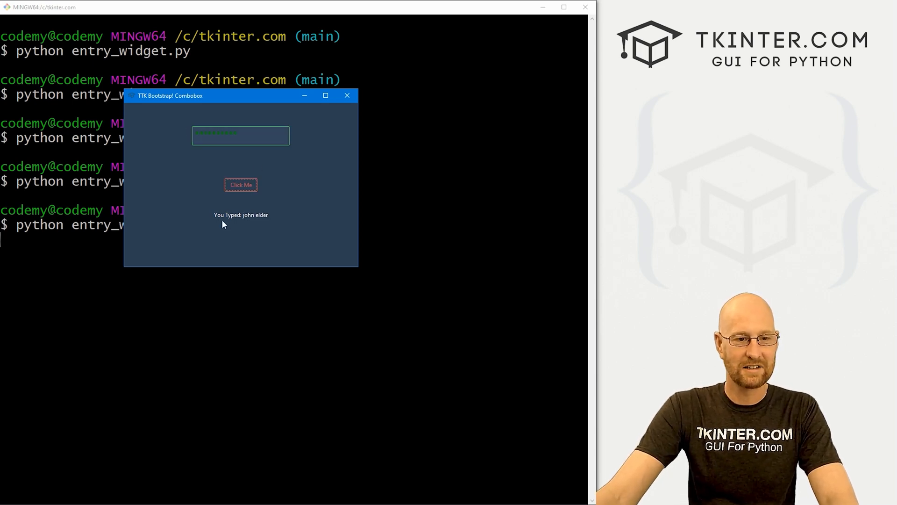
click(240, 135)
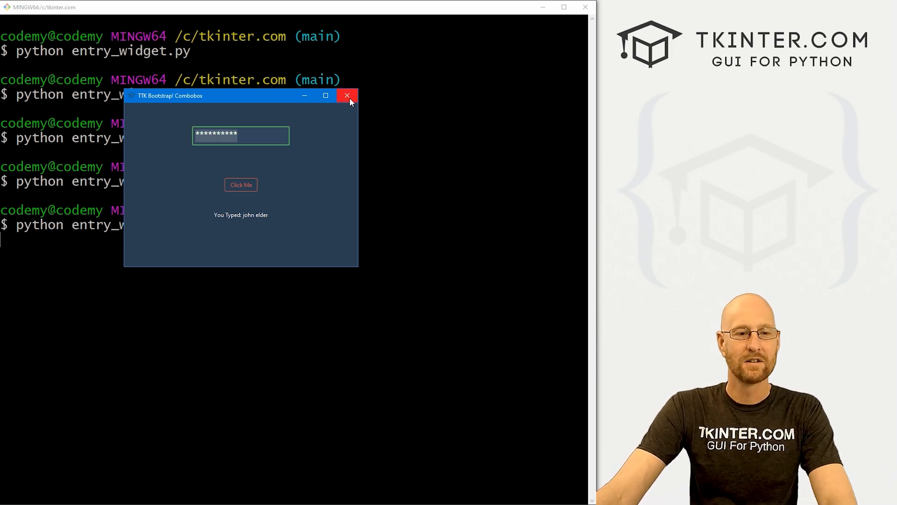
click(347, 95)
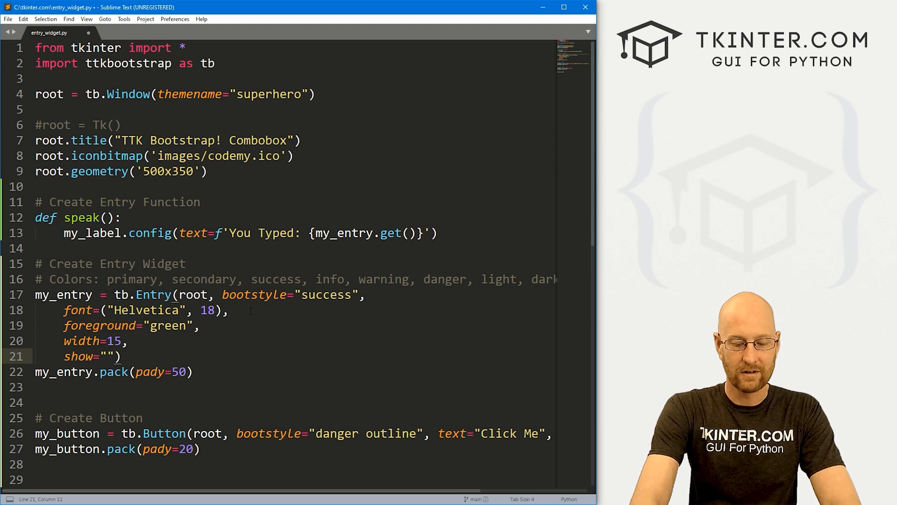
Try & as the show mask character, then set it back to *.
text(&)
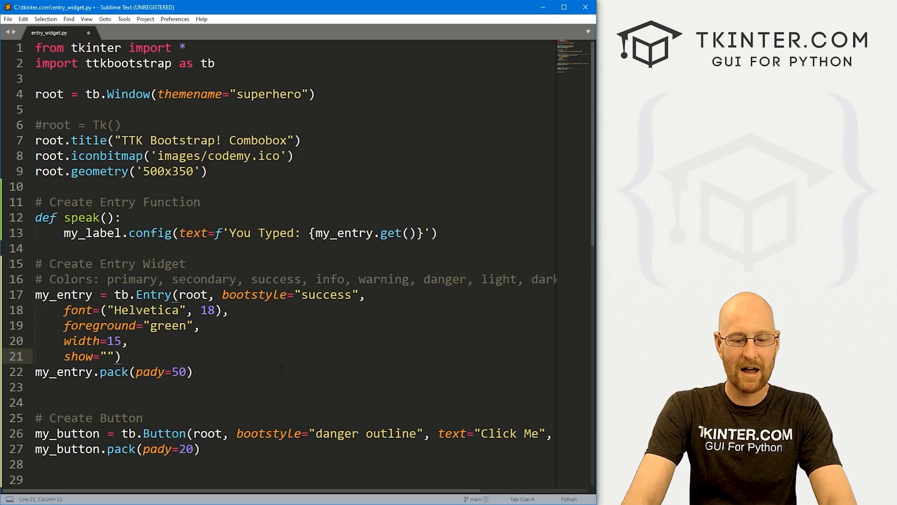
text(*)
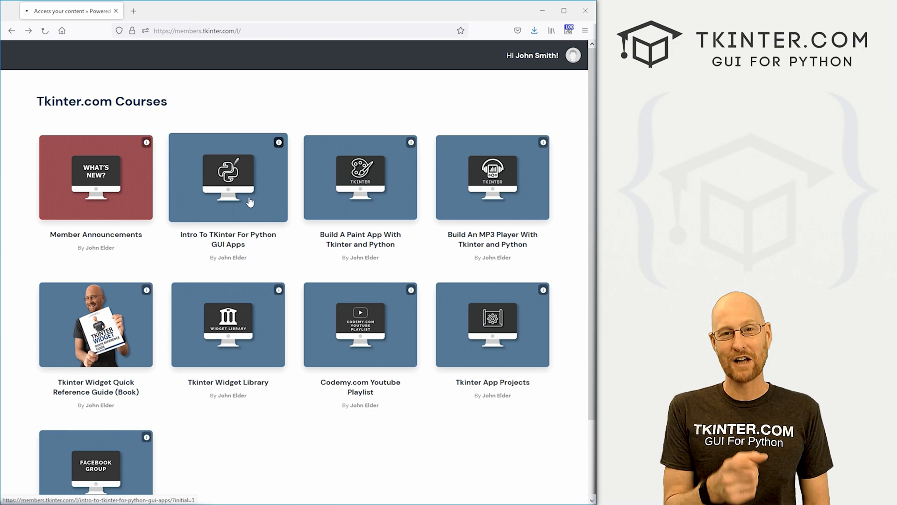
click(227, 177)
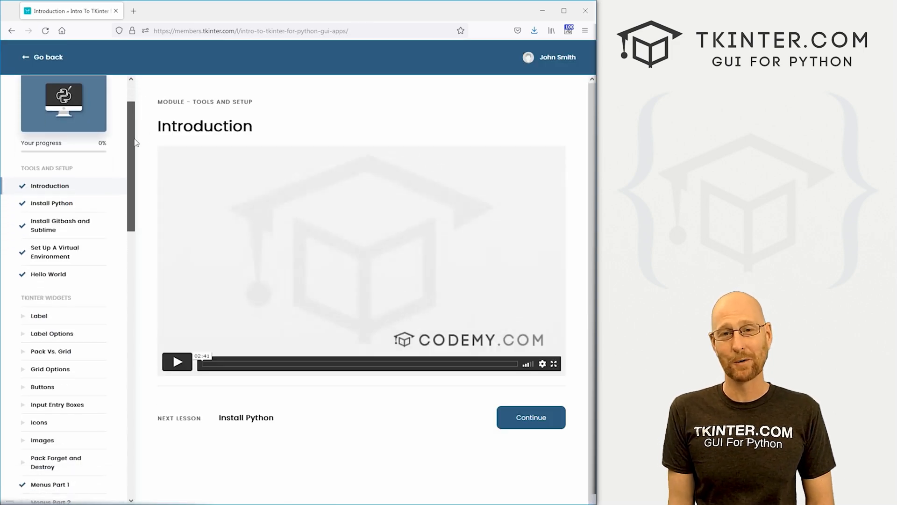
scroll(down, 3)
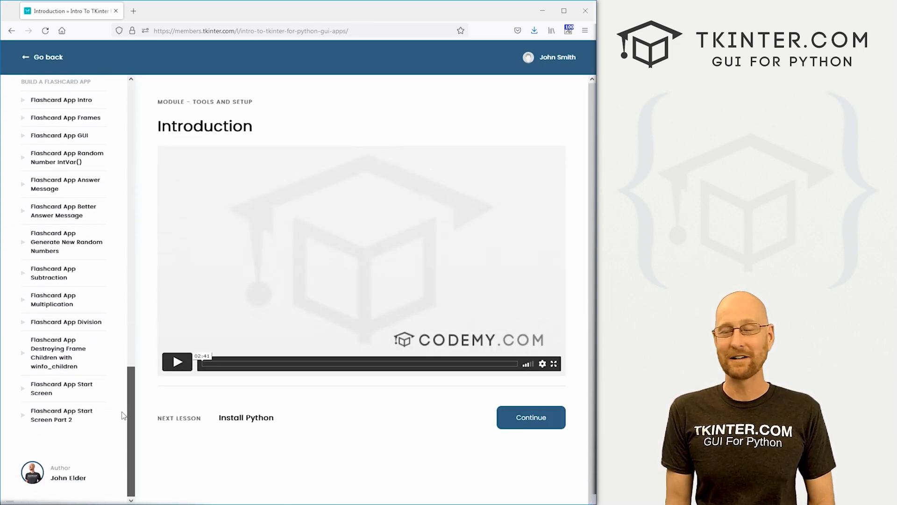
click(42, 57)
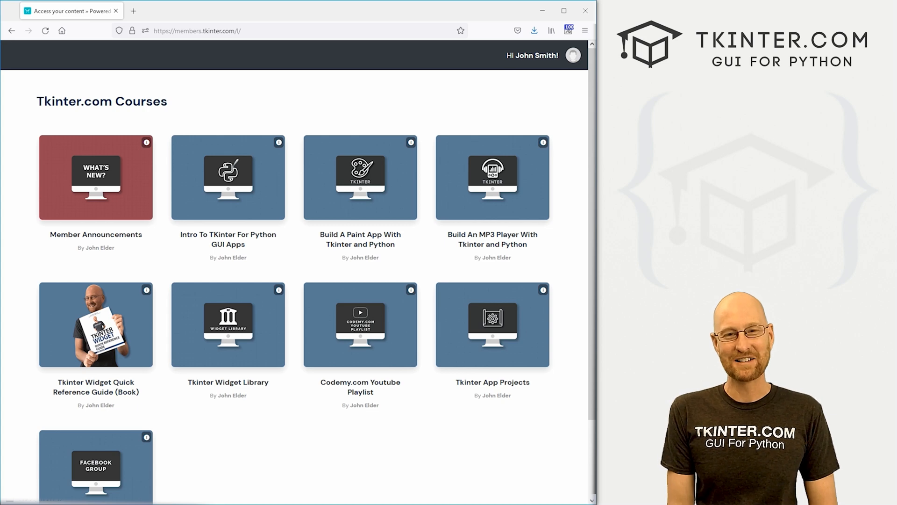